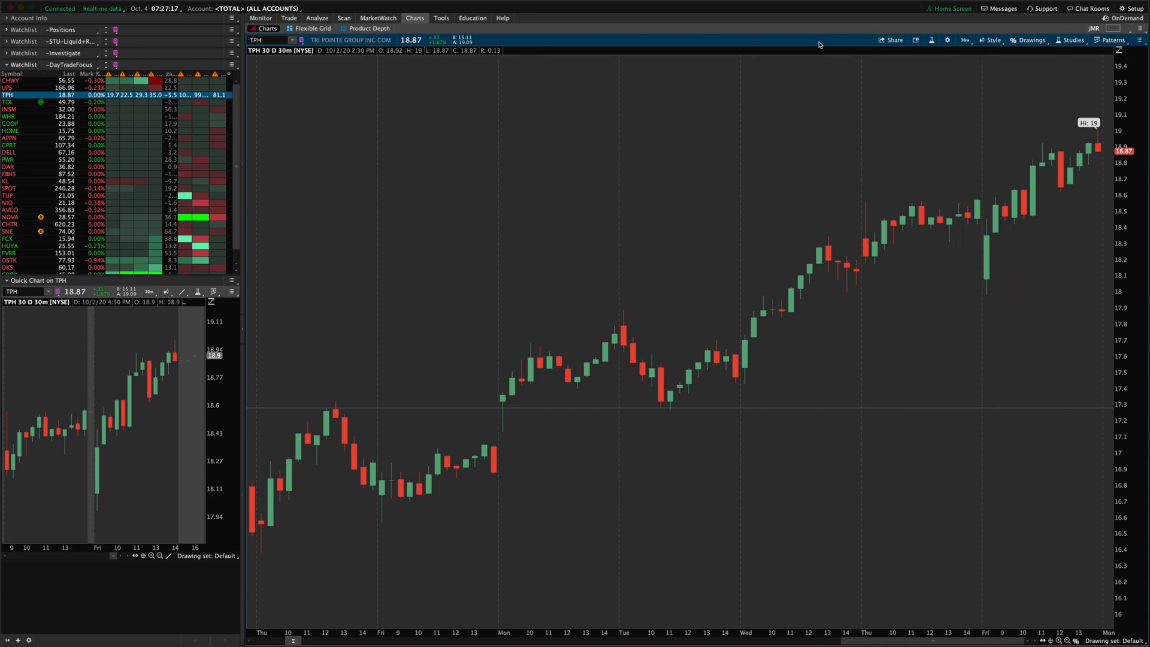
{"action": "mouse_move", "coordinate": [817, 47]}
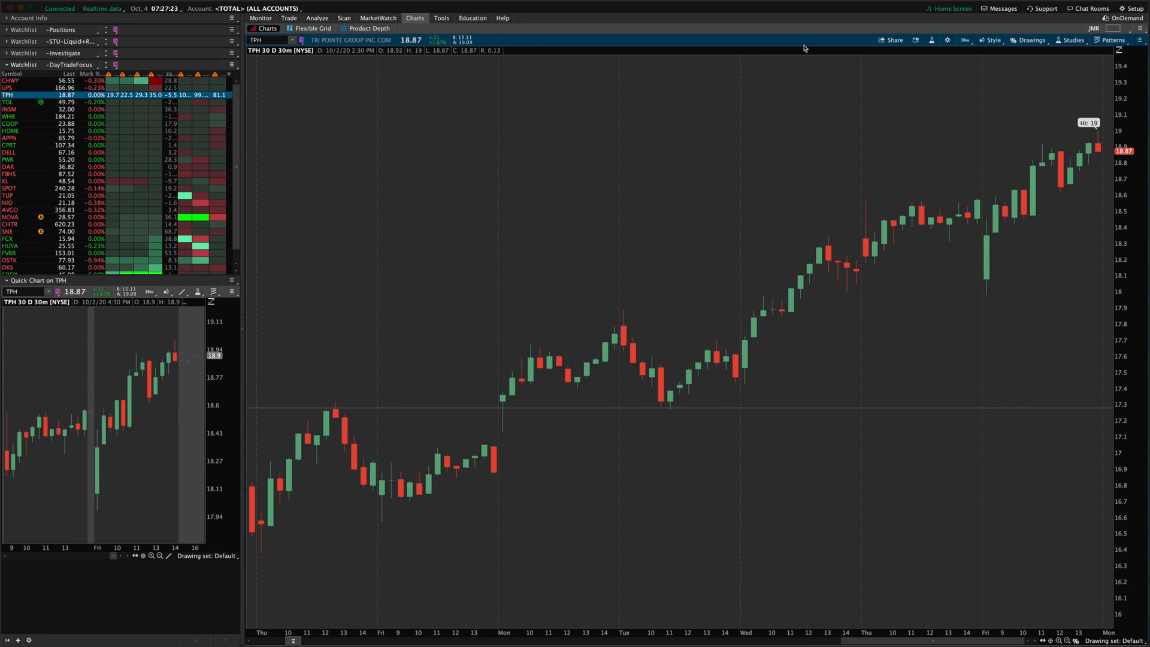
{"action": "mouse_move", "coordinate": [1089, 34]}
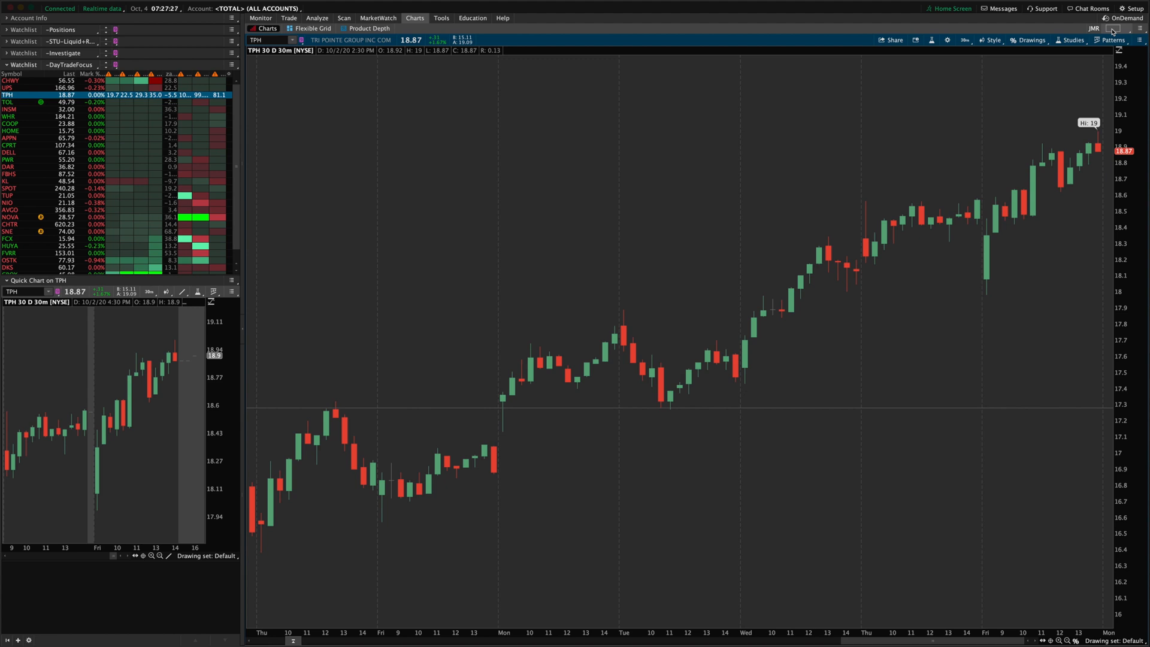
{"action": "mouse_move", "coordinate": [792, 36]}
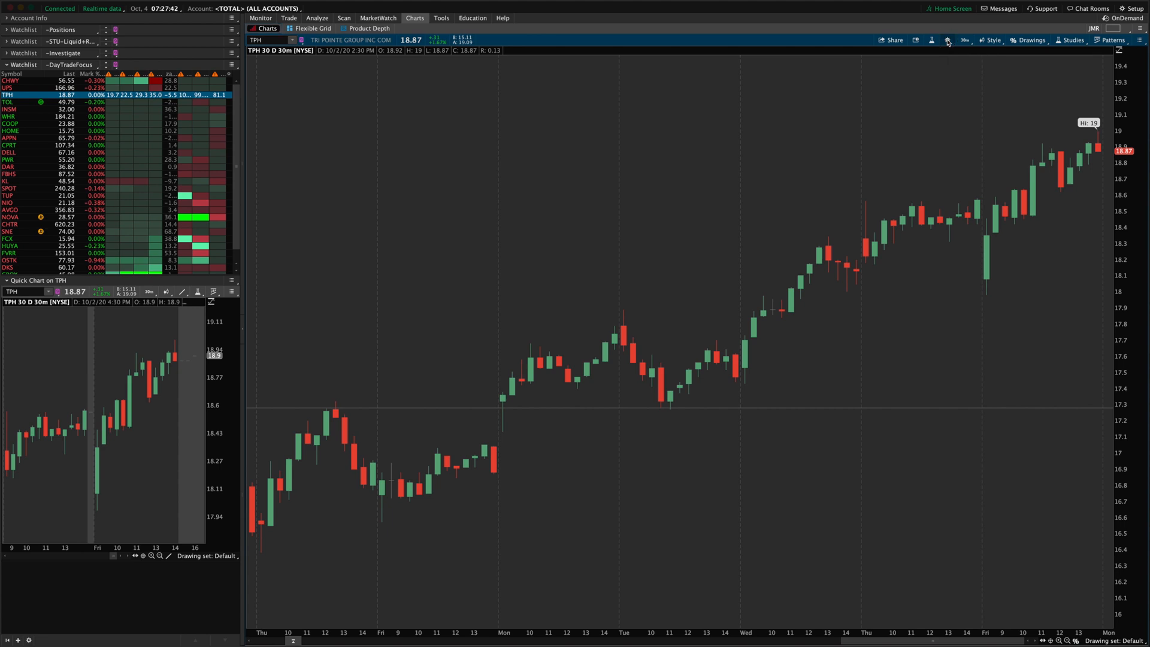
Split the chart area into a three-across, two-down grid, then reopen the grid picker.
{"action": "left_click", "coordinate": [946, 41]}
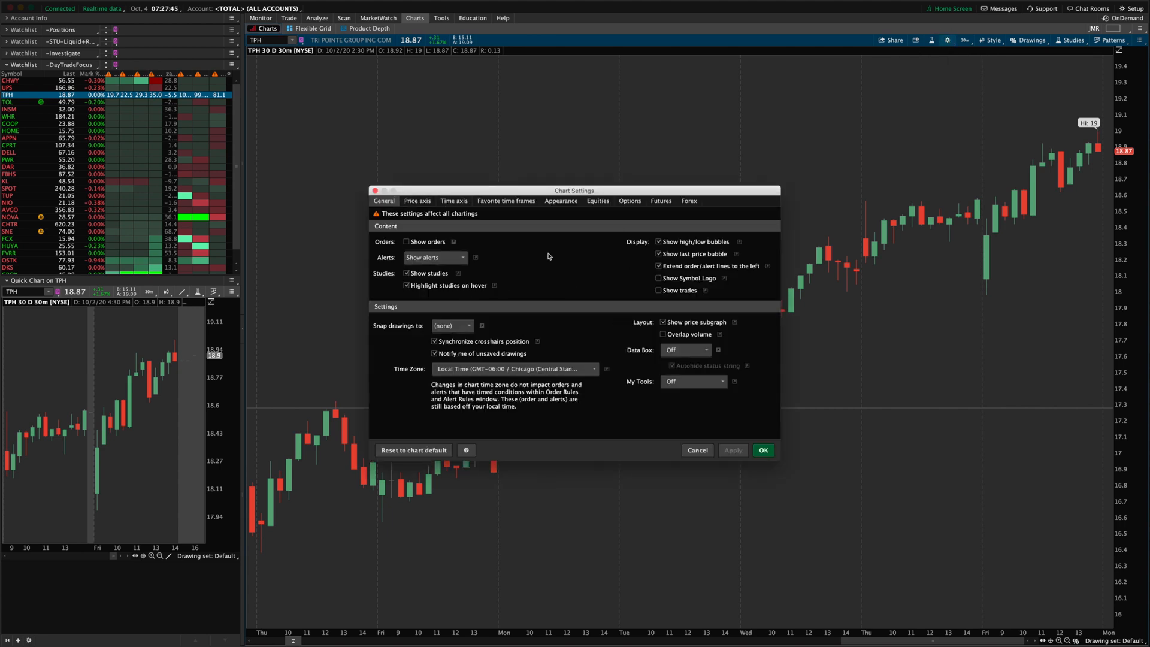
{"action": "mouse_move", "coordinate": [608, 163]}
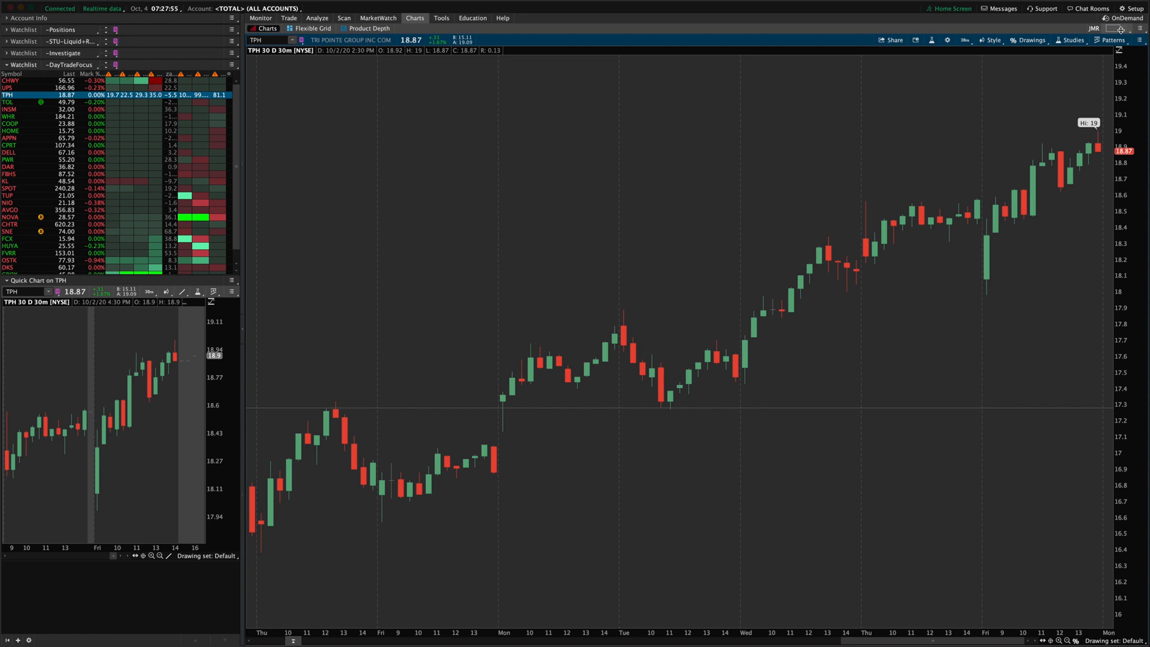
{"action": "left_click", "coordinate": [1123, 29]}
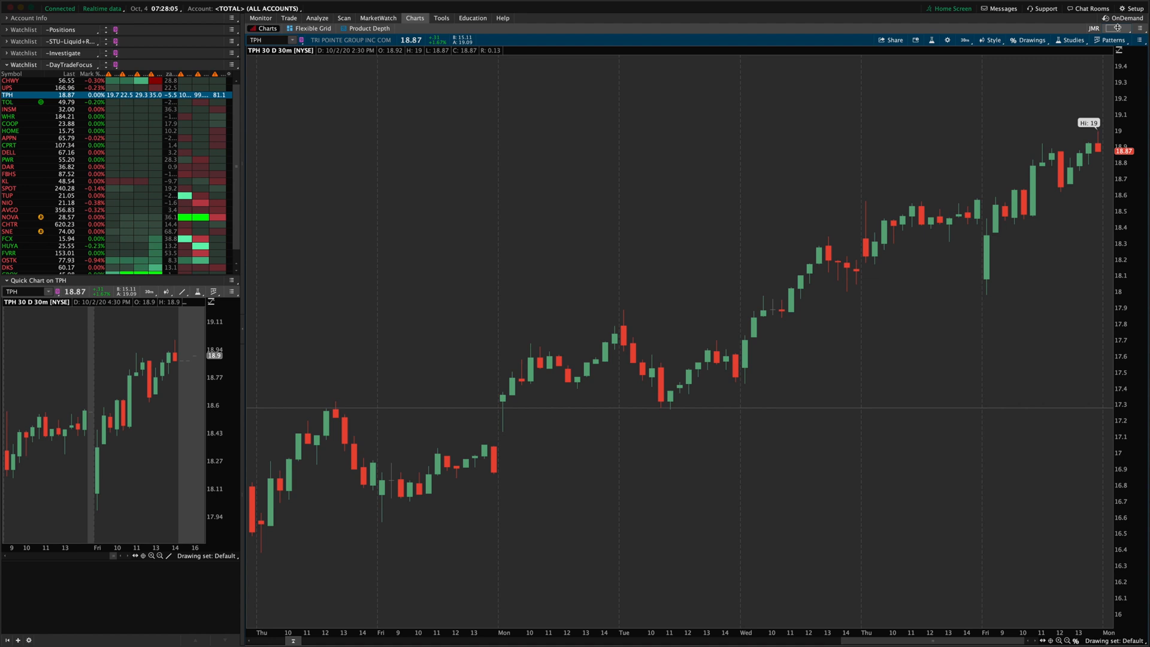
{"action": "left_click", "coordinate": [1115, 41]}
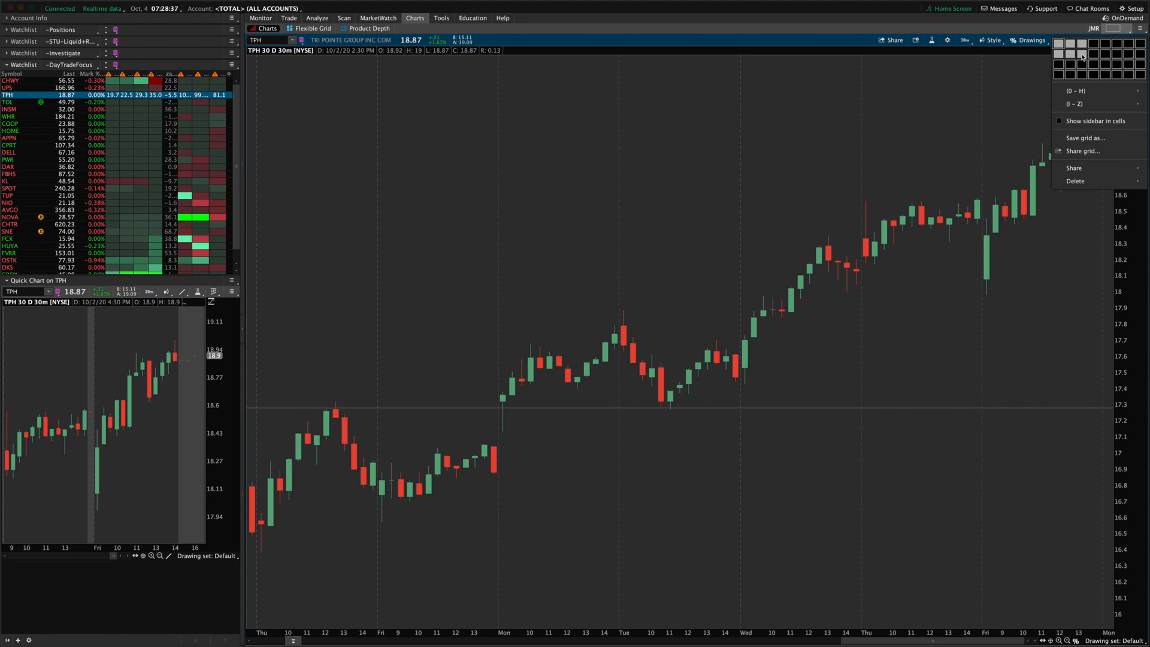
{"action": "left_click", "coordinate": [1080, 56]}
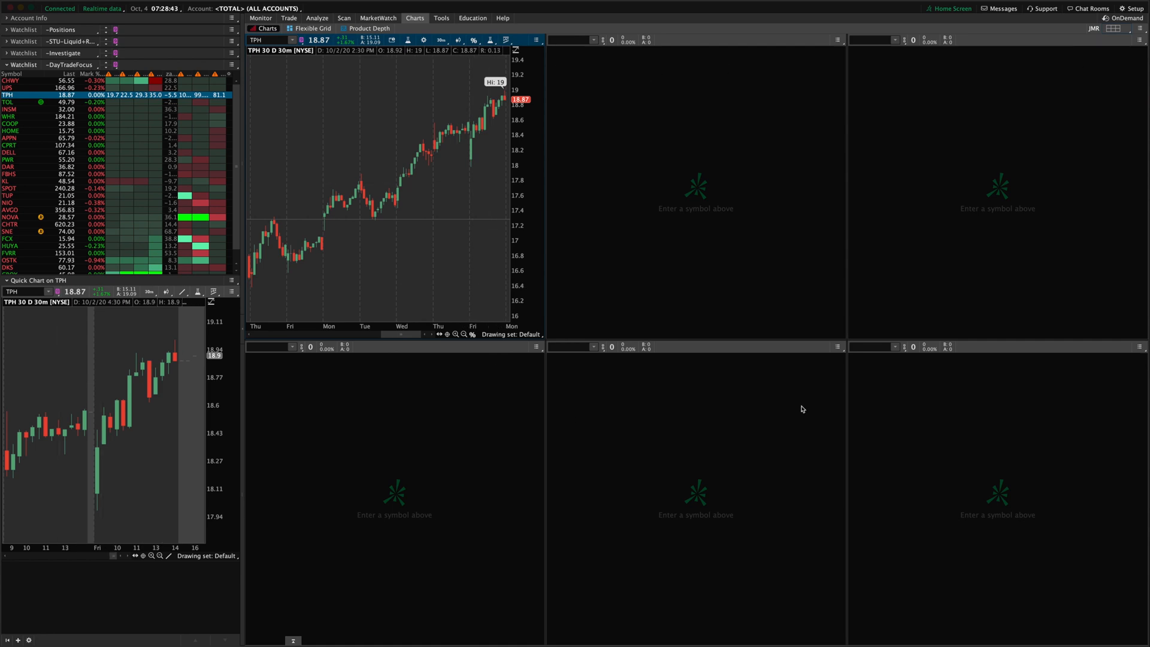
{"action": "mouse_move", "coordinate": [972, 365]}
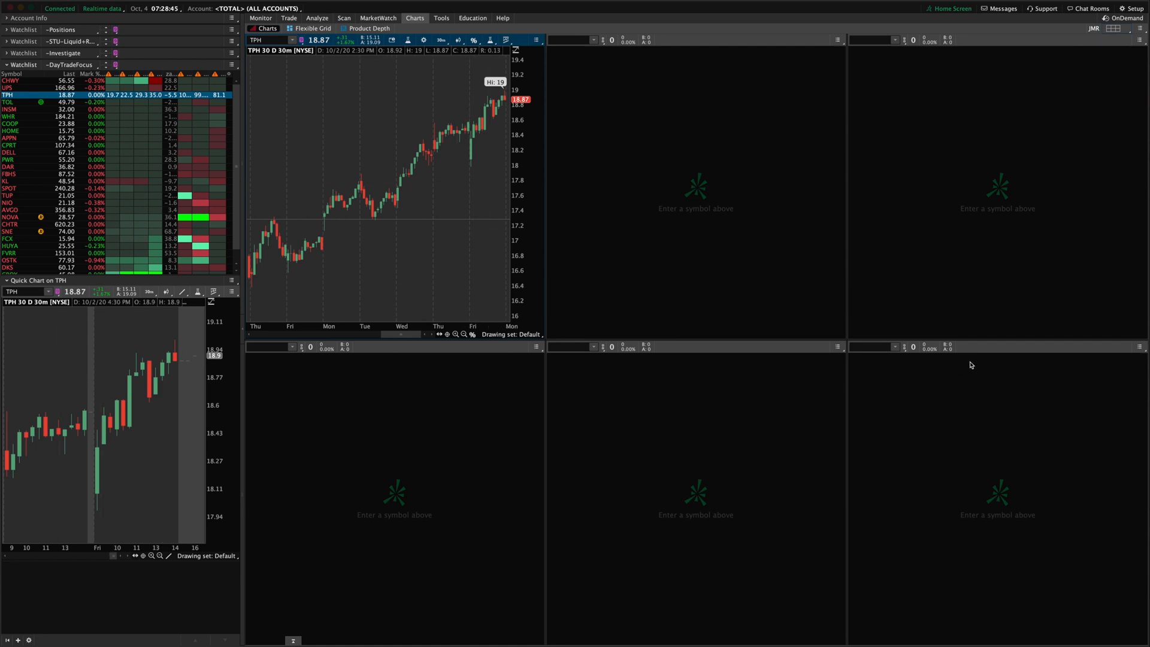
{"action": "left_click", "coordinate": [1121, 29]}
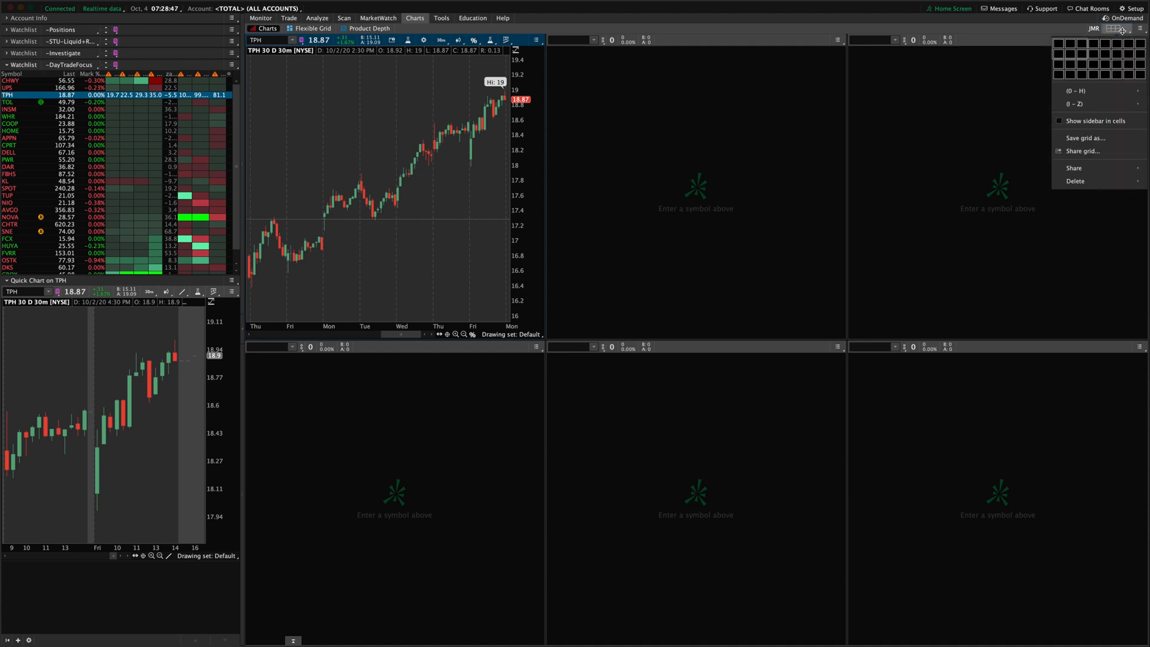
{"action": "mouse_move", "coordinate": [1094, 64]}
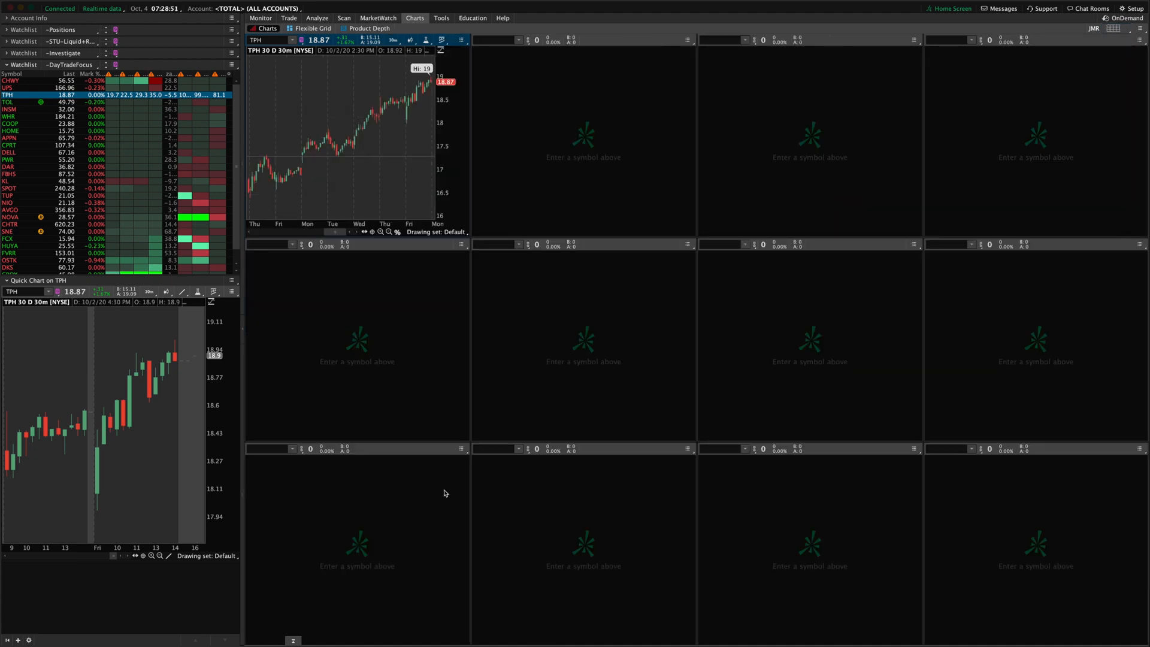
Switch the chart grid to a two-by-two layout with TPH in the first cell.
{"action": "left_click", "coordinate": [1114, 29]}
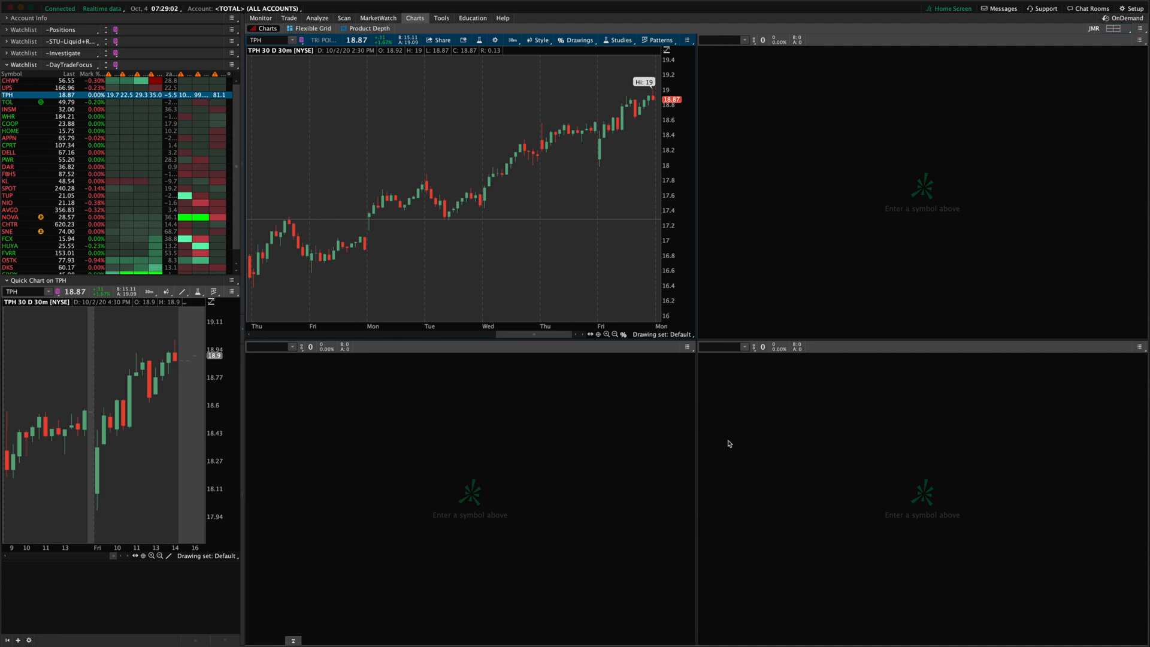
{"action": "mouse_move", "coordinate": [618, 214]}
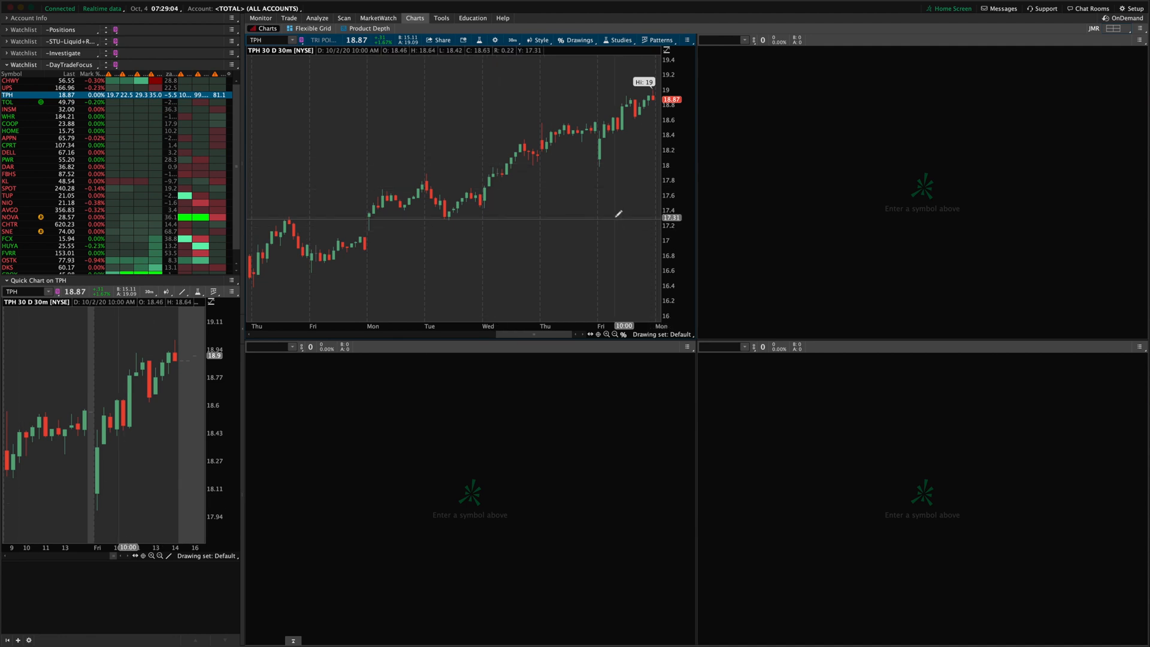
{"action": "mouse_move", "coordinate": [580, 213]}
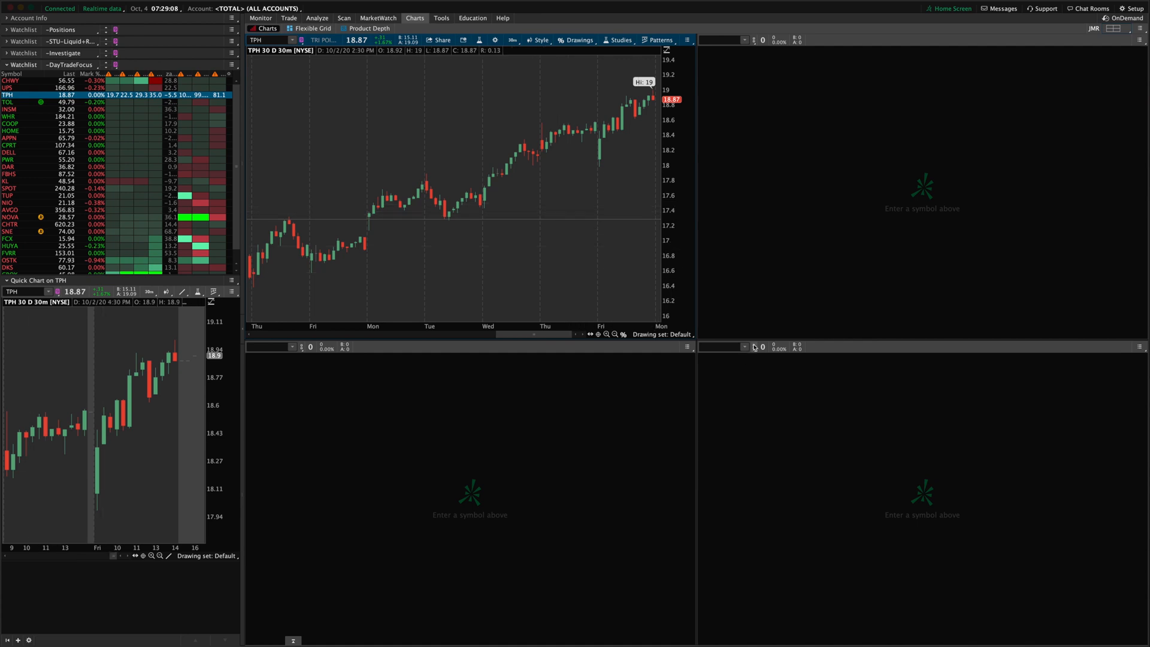
{"action": "mouse_move", "coordinate": [856, 434]}
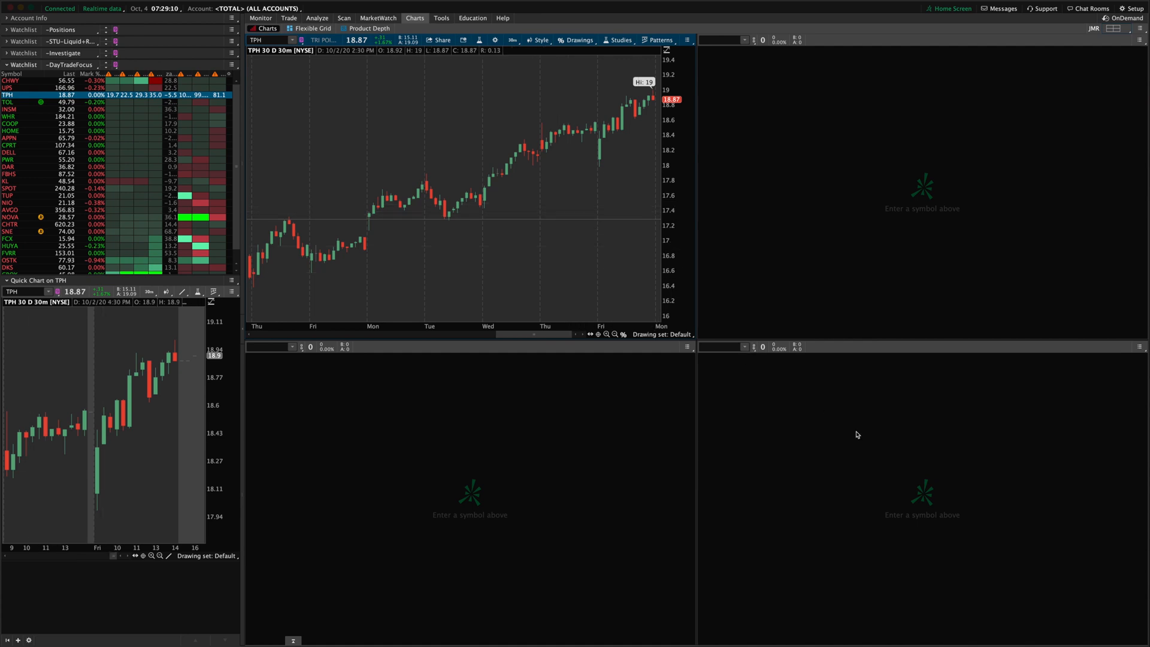
{"action": "mouse_move", "coordinate": [450, 477]}
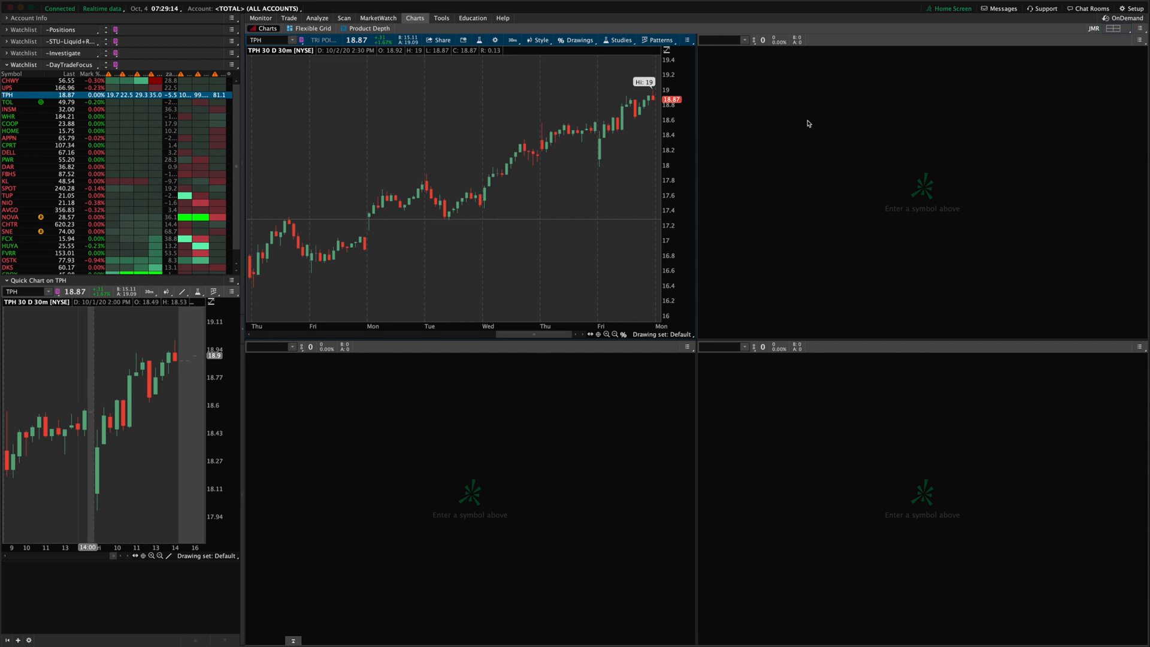
{"action": "mouse_move", "coordinate": [352, 197]}
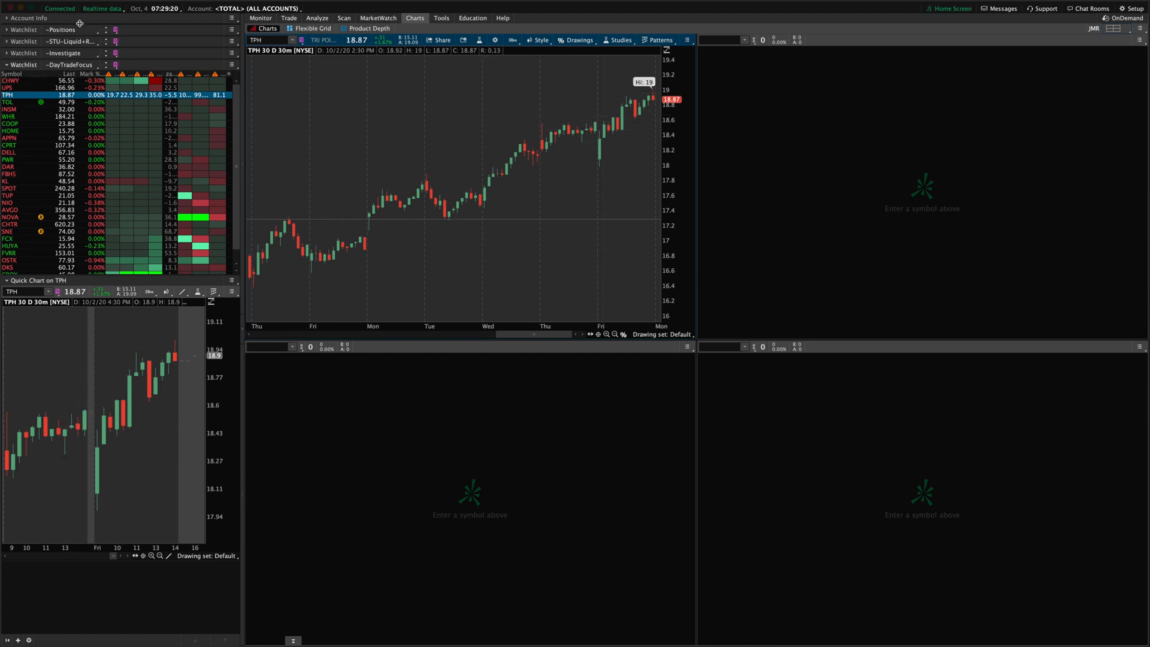
{"action": "mouse_move", "coordinate": [598, 155]}
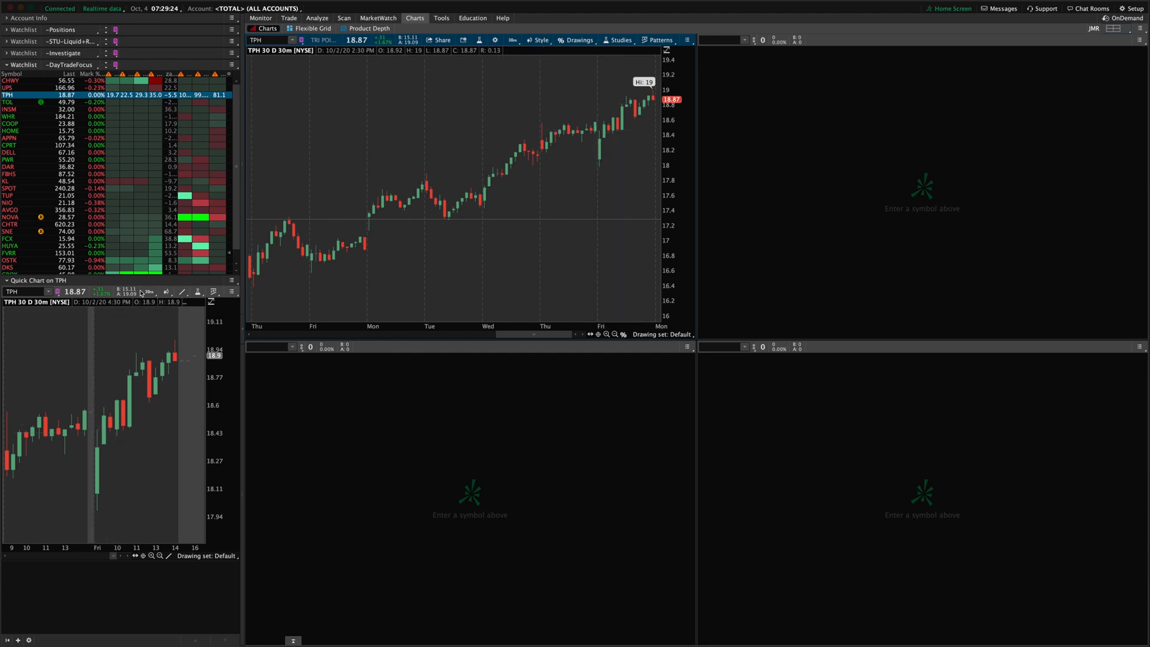
{"action": "mouse_move", "coordinate": [150, 293]}
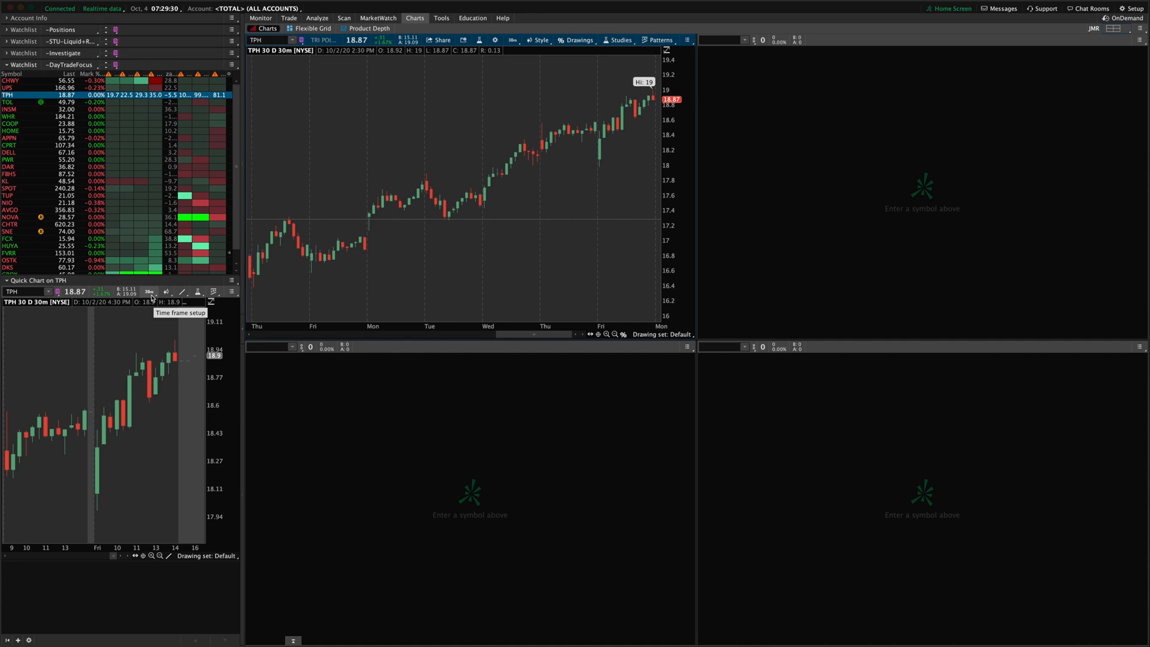
{"action": "mouse_move", "coordinate": [671, 446]}
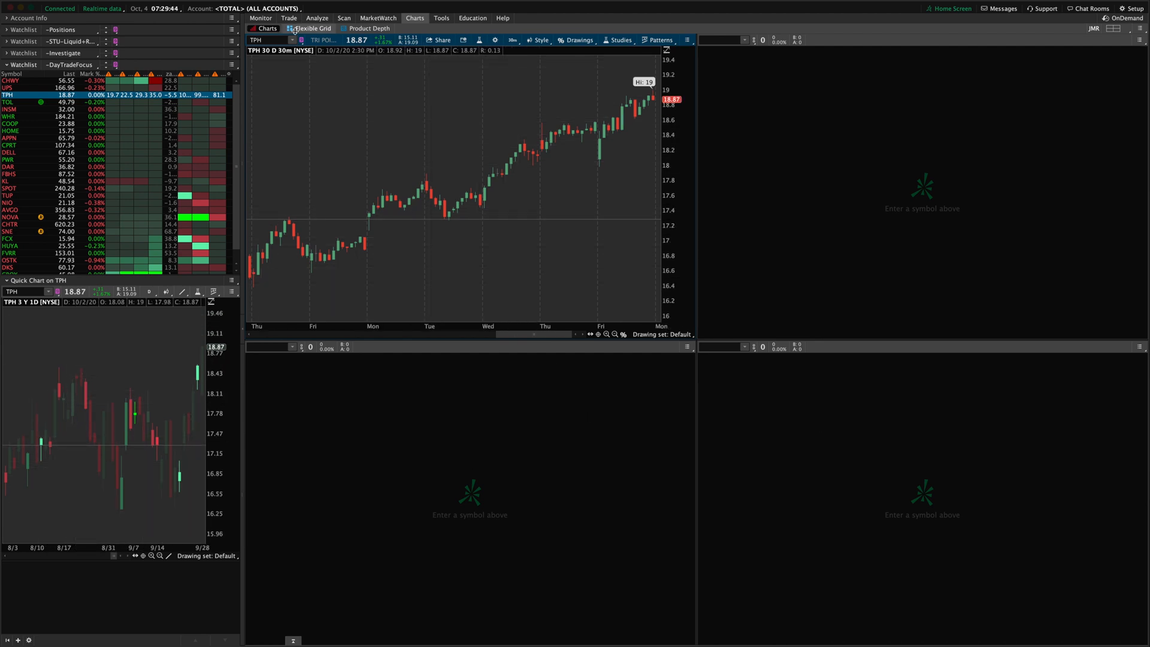
{"action": "left_click", "coordinate": [313, 27]}
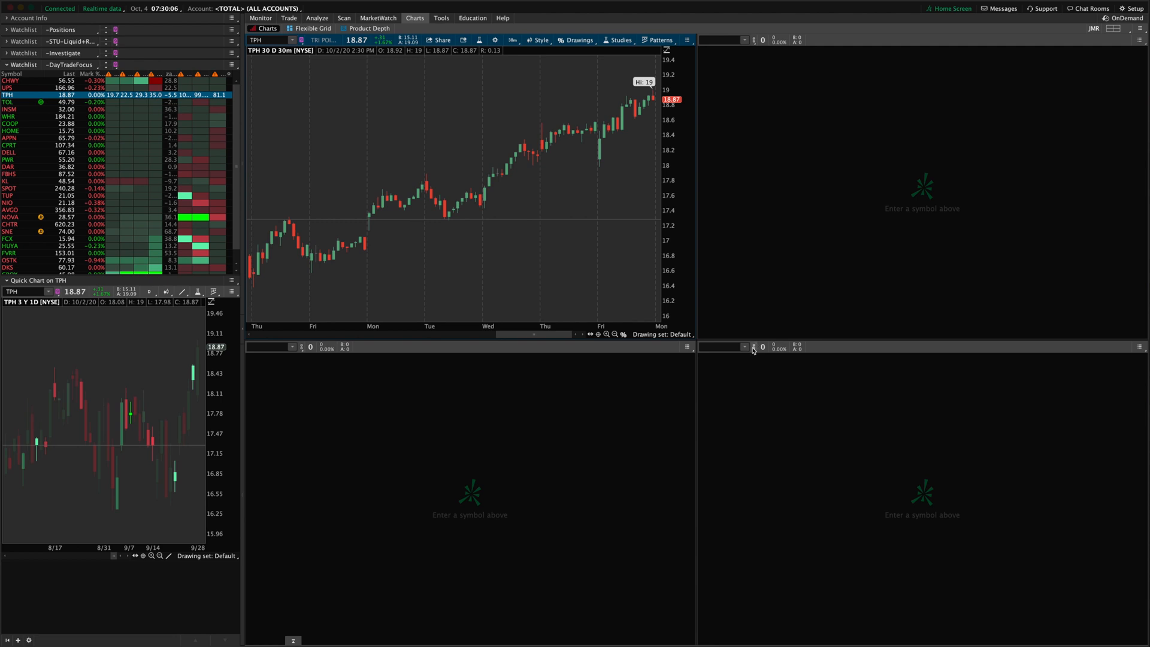
{"action": "mouse_move", "coordinate": [755, 40]}
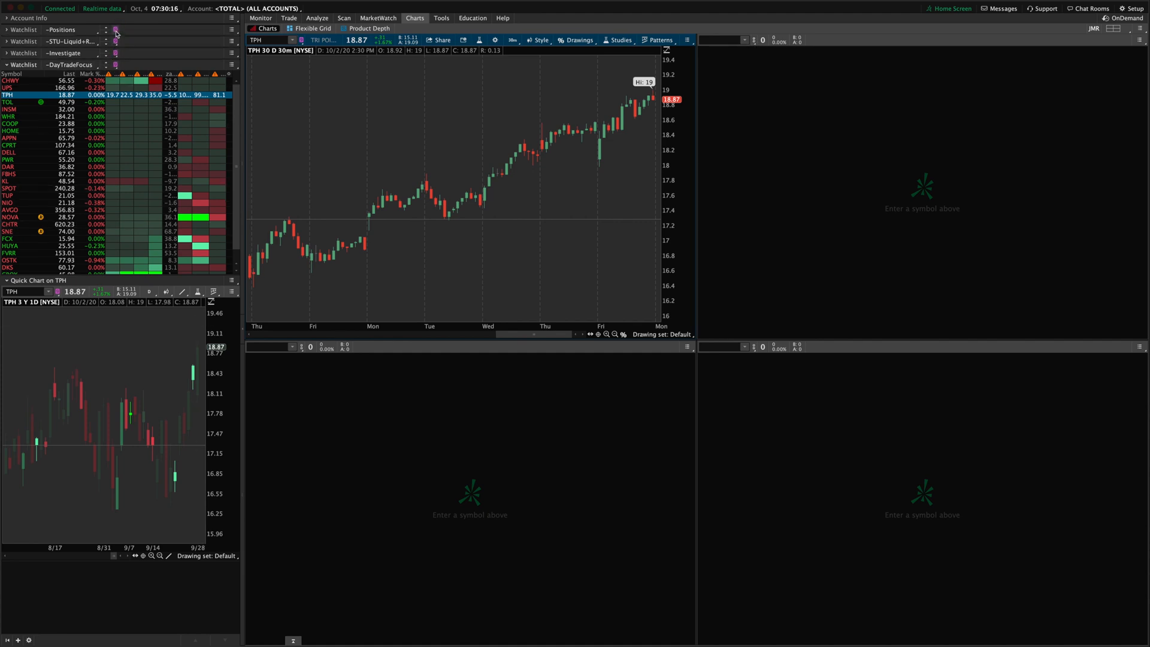
{"action": "left_click", "coordinate": [115, 29]}
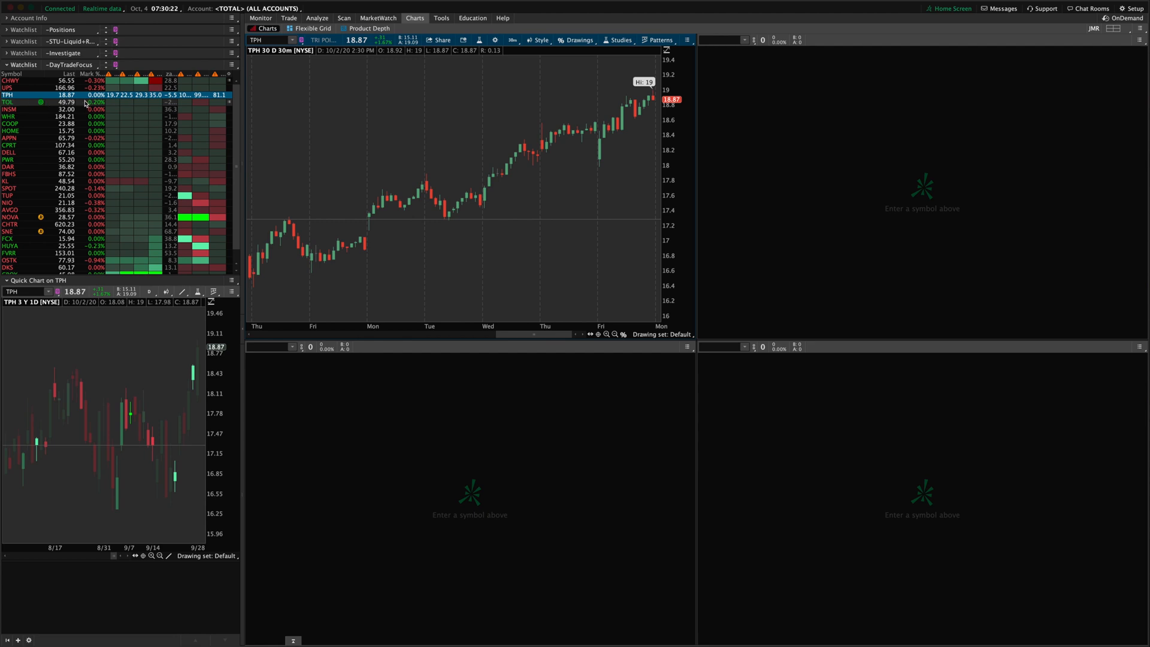
Link the TPH charts by colour, load TPH into the empty chart, then switch the linked charts to INSM.
{"action": "left_click", "coordinate": [302, 40]}
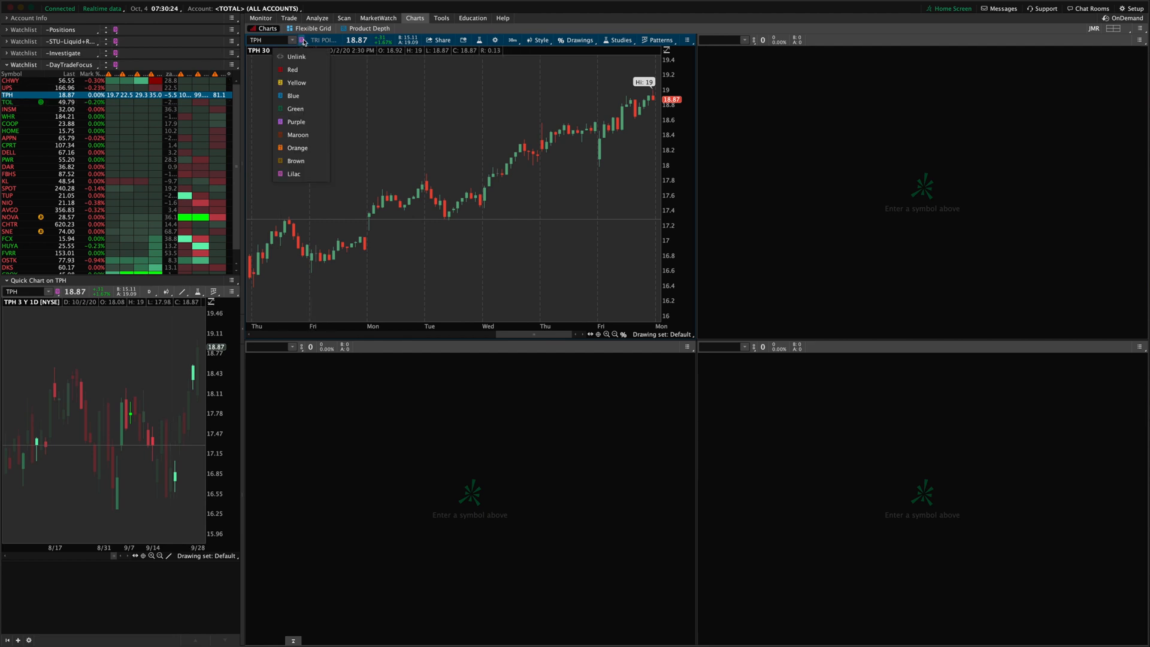
{"action": "left_click", "coordinate": [301, 39]}
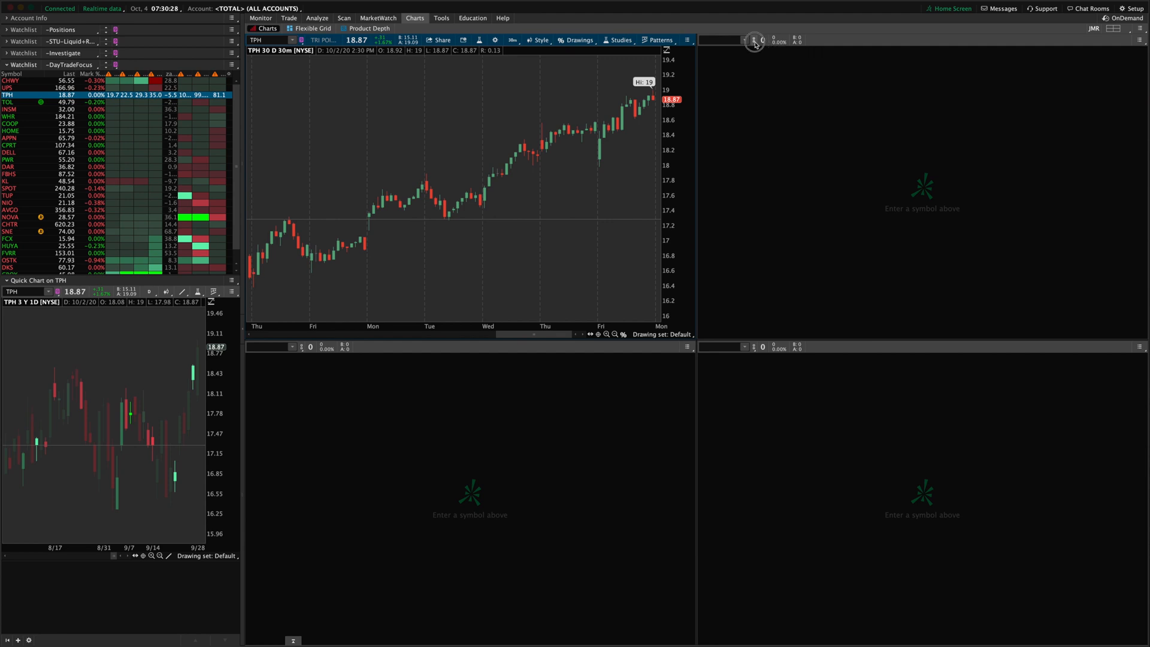
{"action": "left_click", "coordinate": [754, 41]}
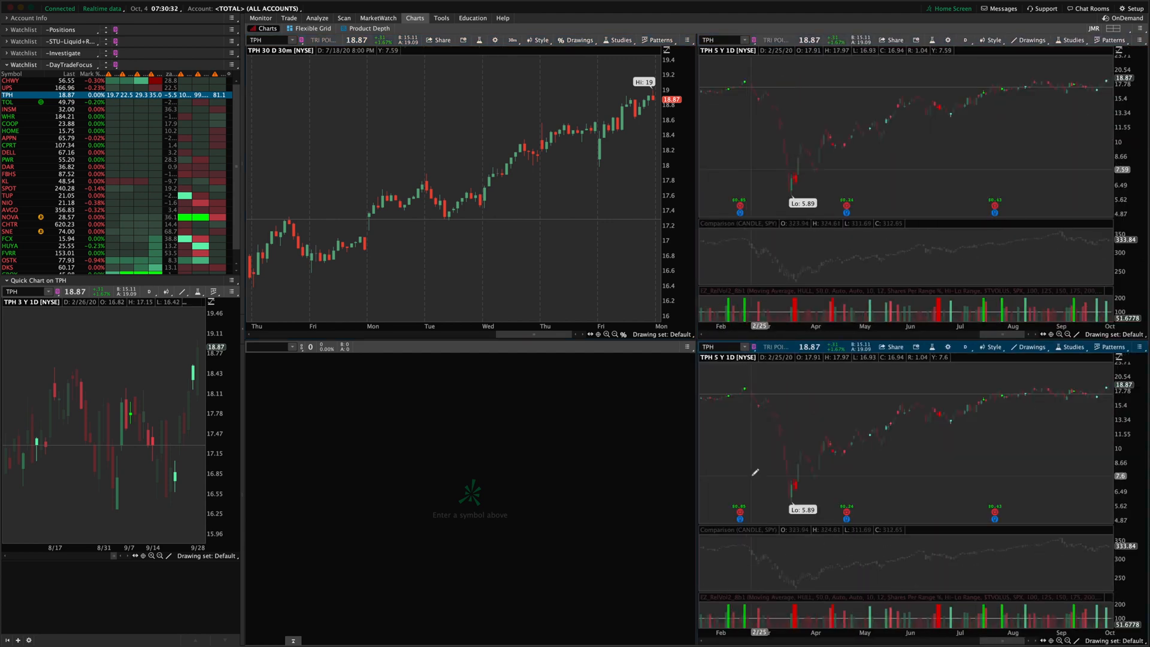
{"action": "left_click", "coordinate": [301, 348]}
{"action": "type", "text": "TPH"}
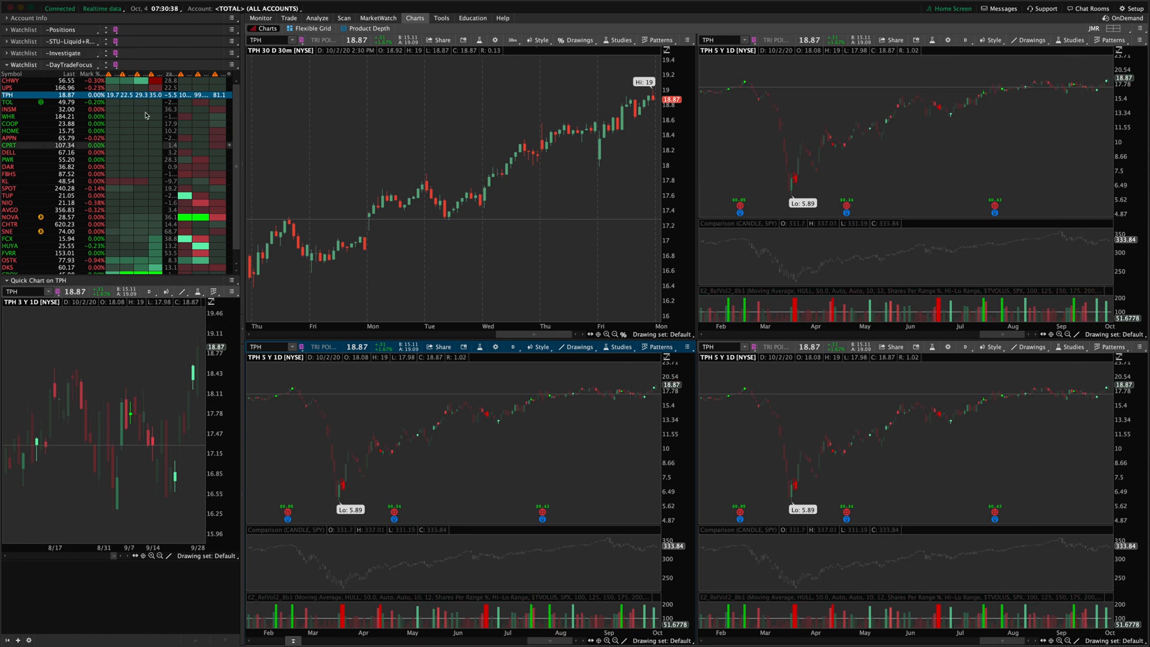
{"action": "left_click", "coordinate": [10, 109]}
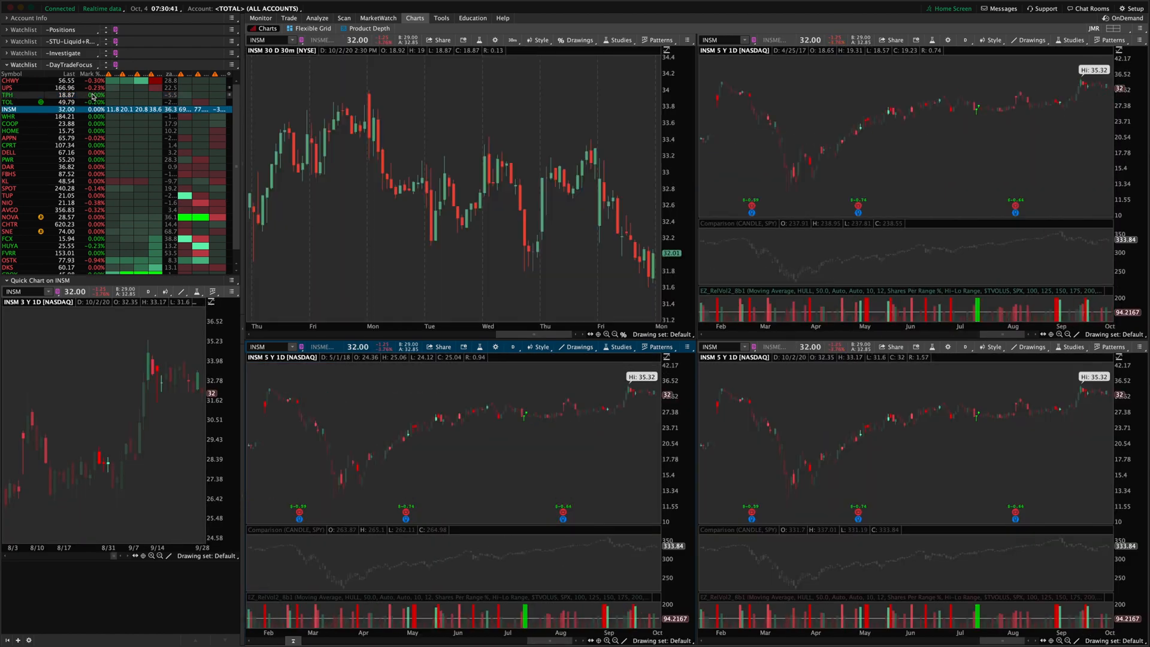
Switch the linked charts back to TPH from the watchlist.
{"action": "left_click", "coordinate": [8, 93]}
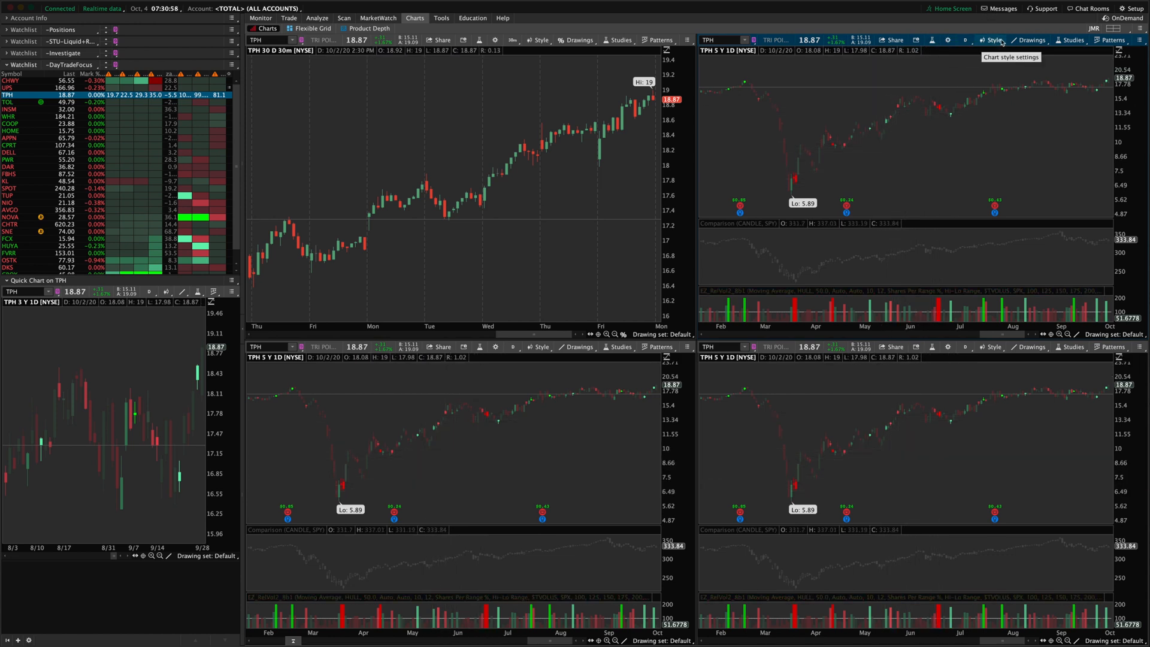
{"action": "left_click", "coordinate": [991, 39]}
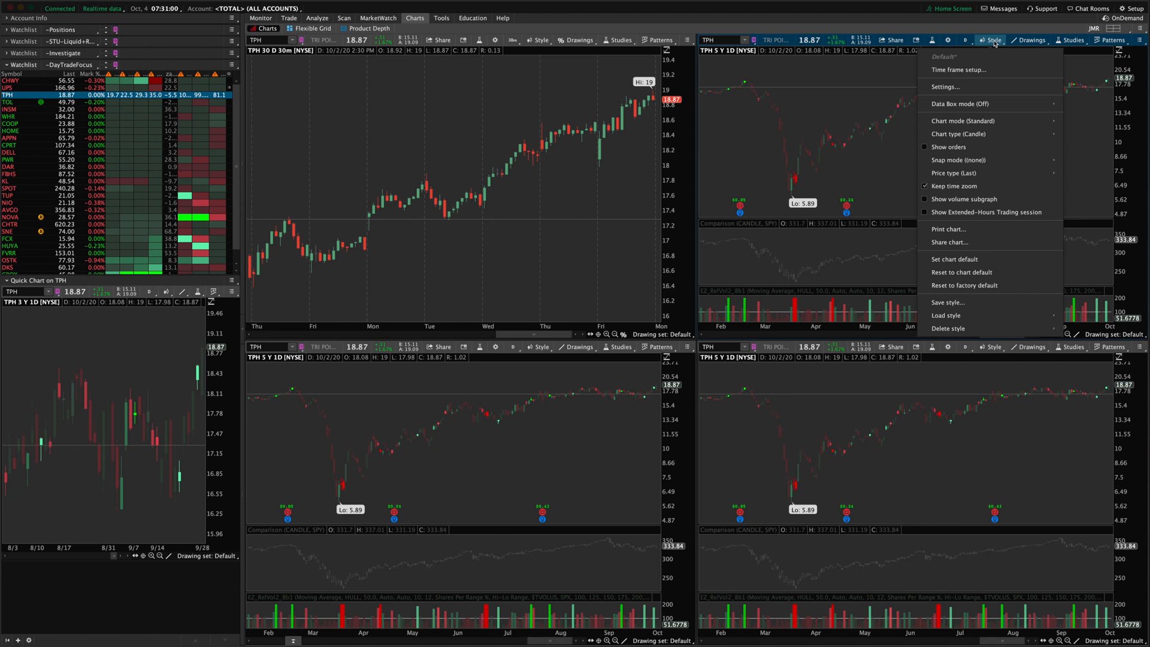
{"action": "left_click", "coordinate": [992, 40]}
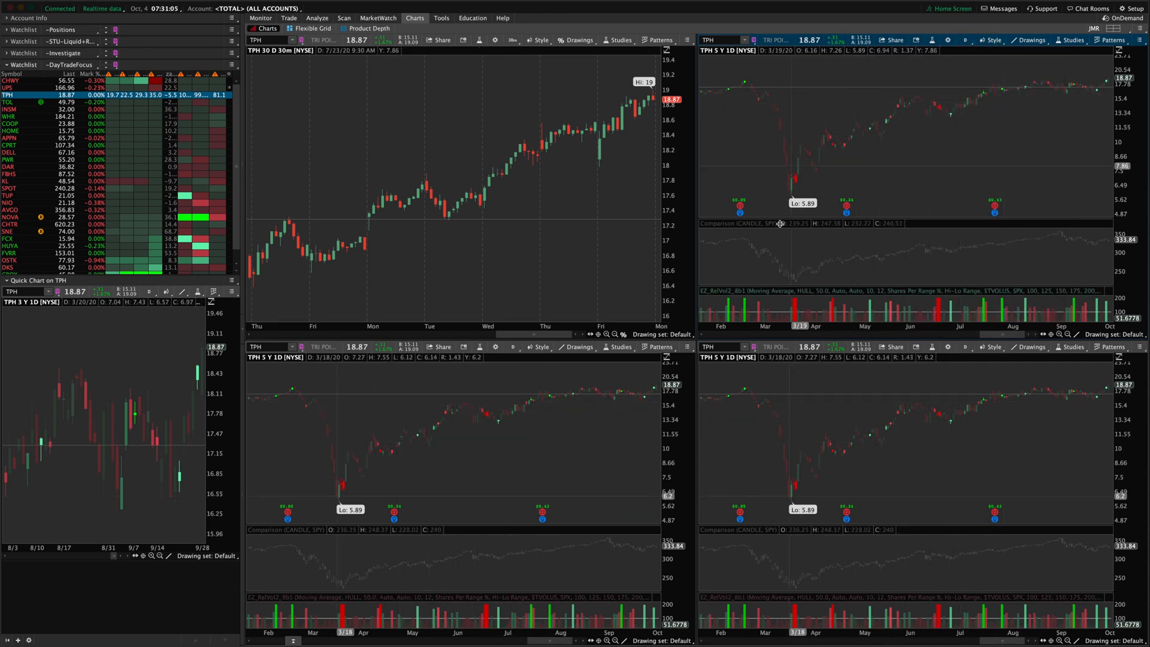
{"action": "mouse_move", "coordinate": [927, 204]}
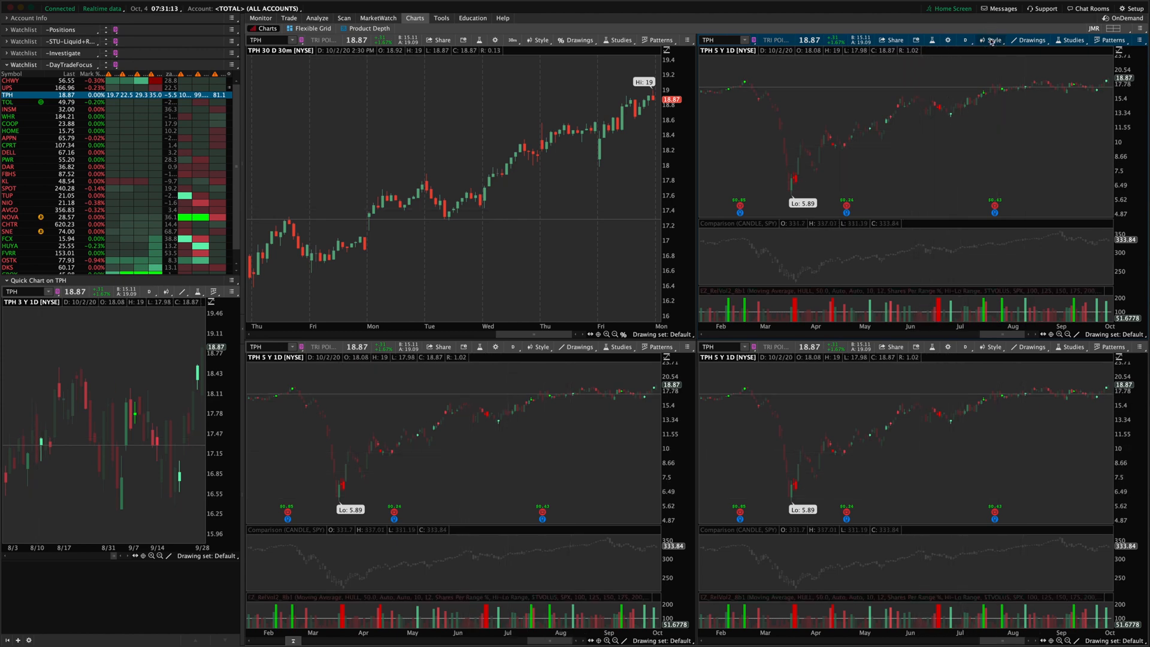
{"action": "left_click", "coordinate": [992, 39]}
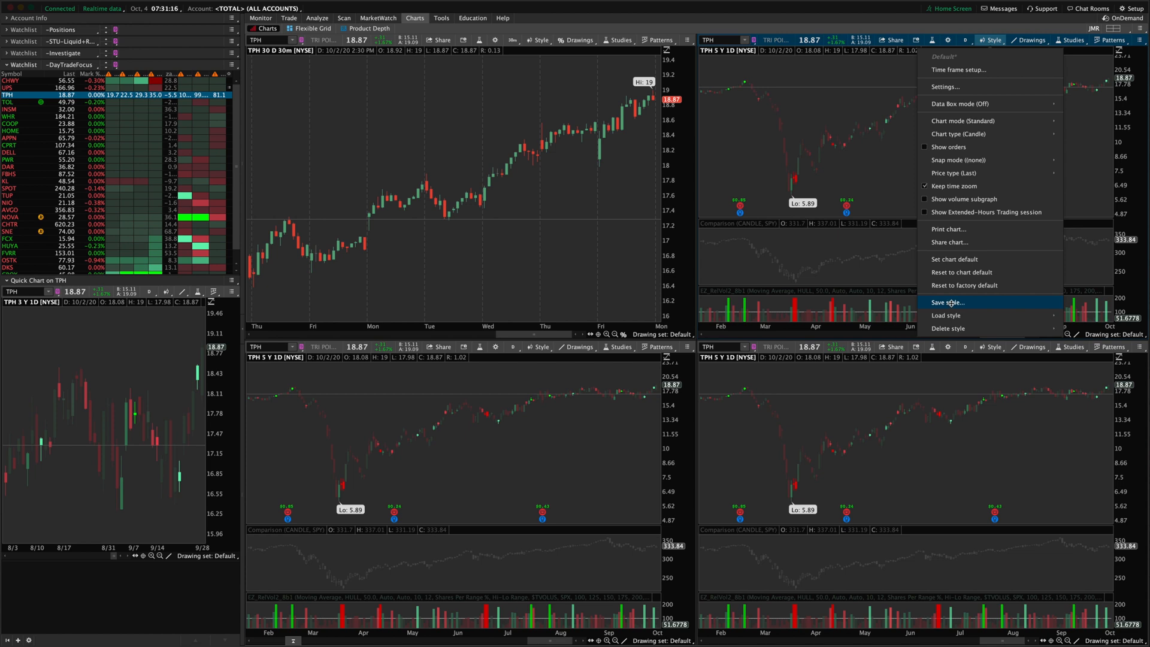
{"action": "left_click", "coordinate": [947, 315]}
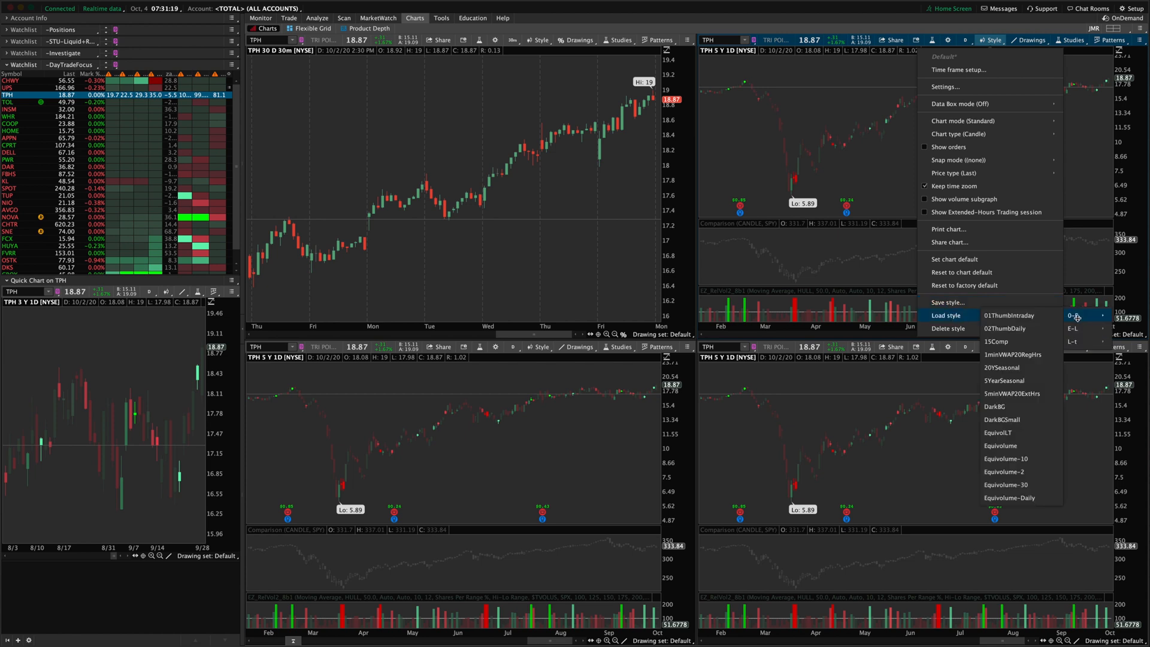
{"action": "mouse_move", "coordinate": [961, 315]}
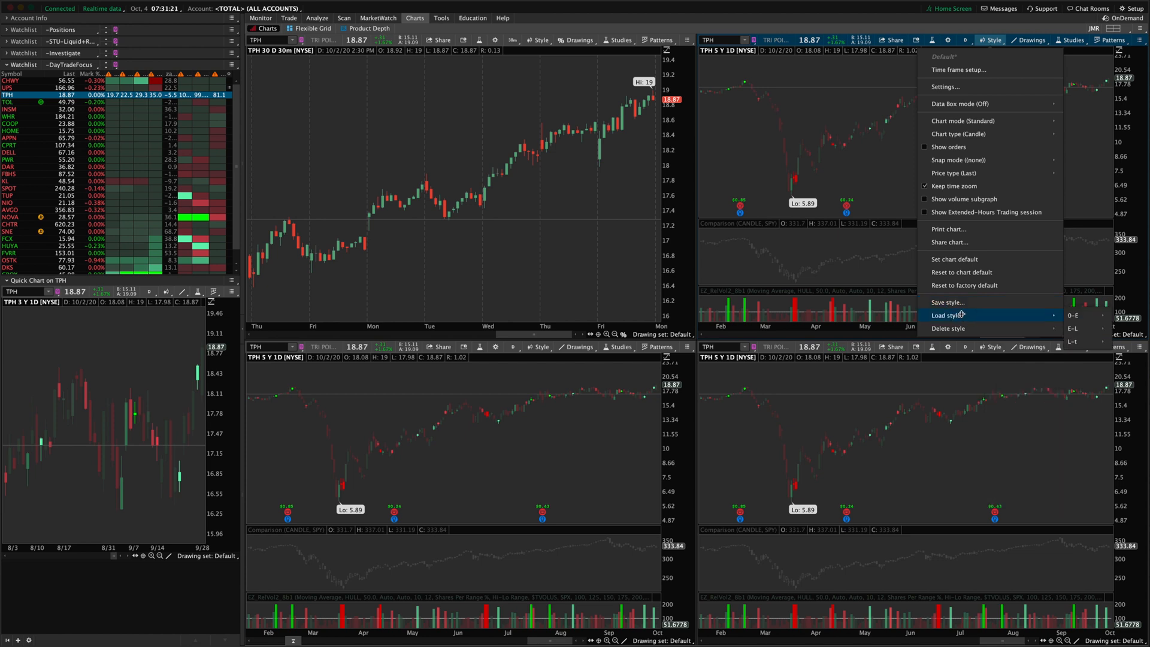
{"action": "mouse_move", "coordinate": [959, 259]}
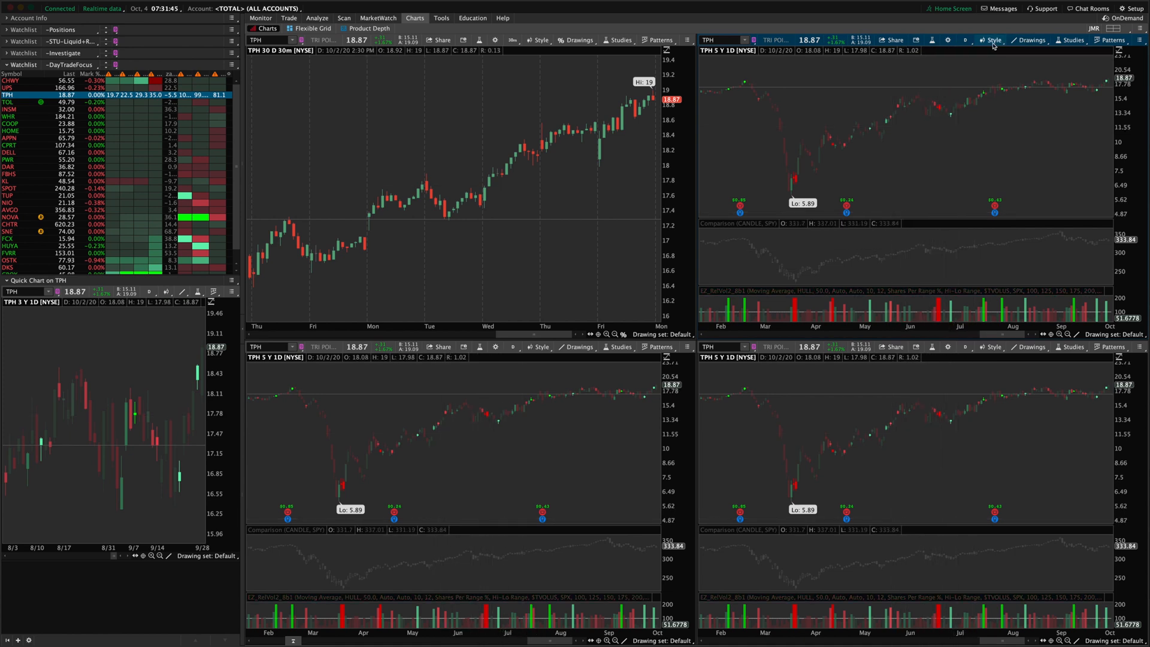
Set the top-right chart to 20 days of 15-minute bars, then reset it to factory defaults.
{"action": "left_click", "coordinate": [992, 40]}
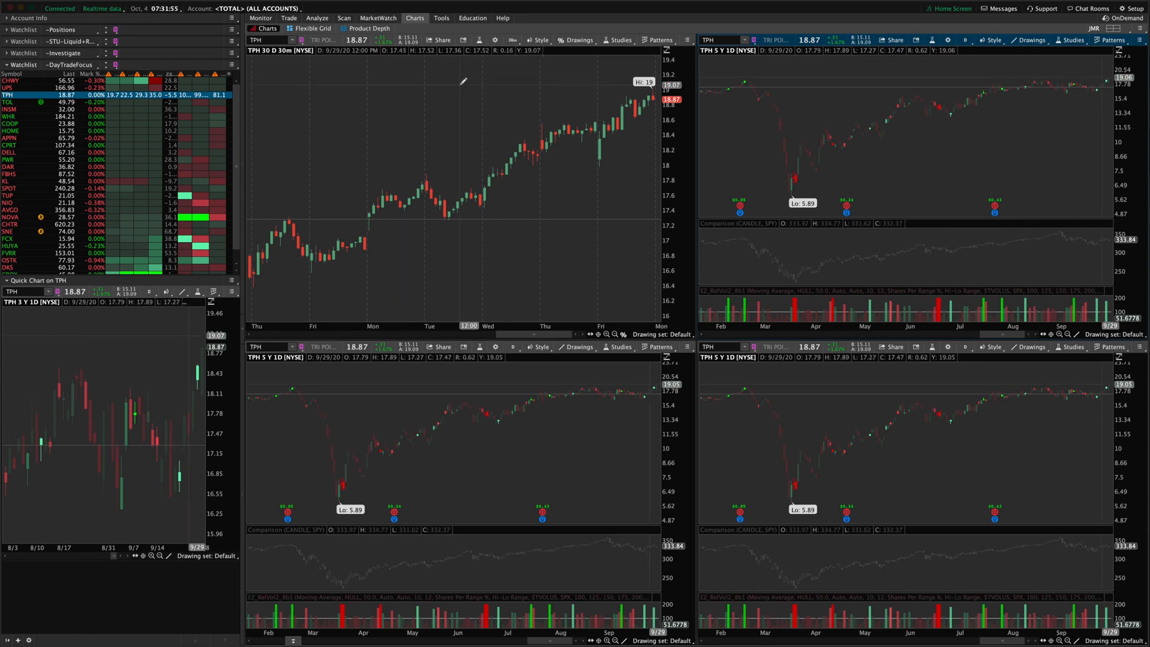
{"action": "mouse_move", "coordinate": [535, 215]}
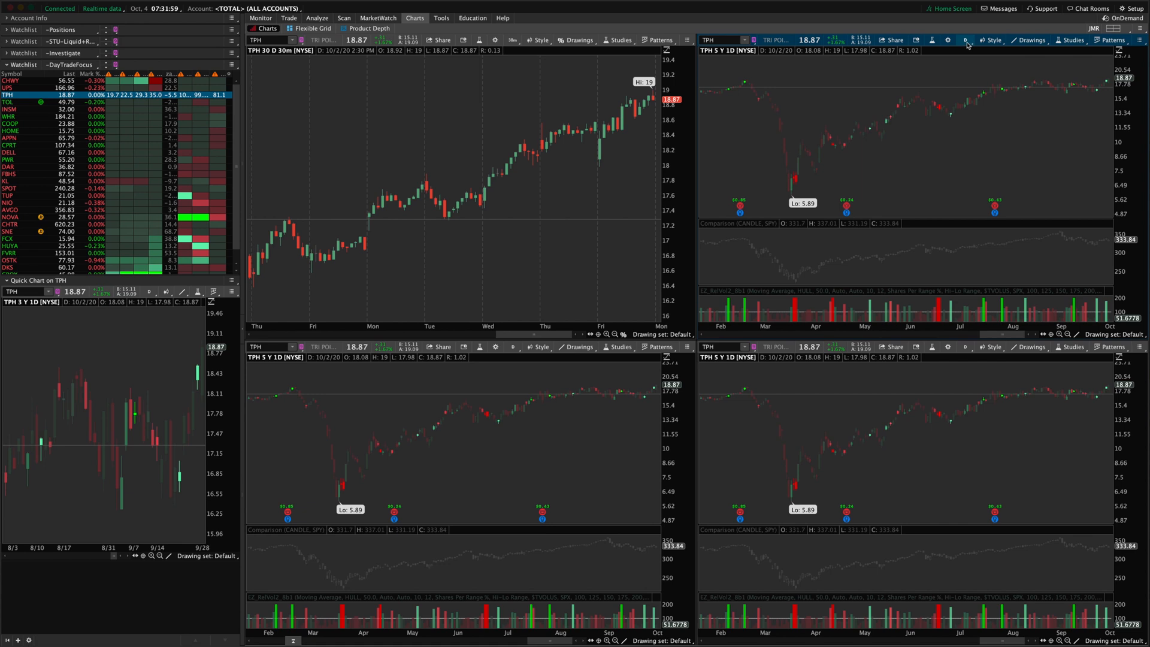
{"action": "left_click", "coordinate": [966, 39]}
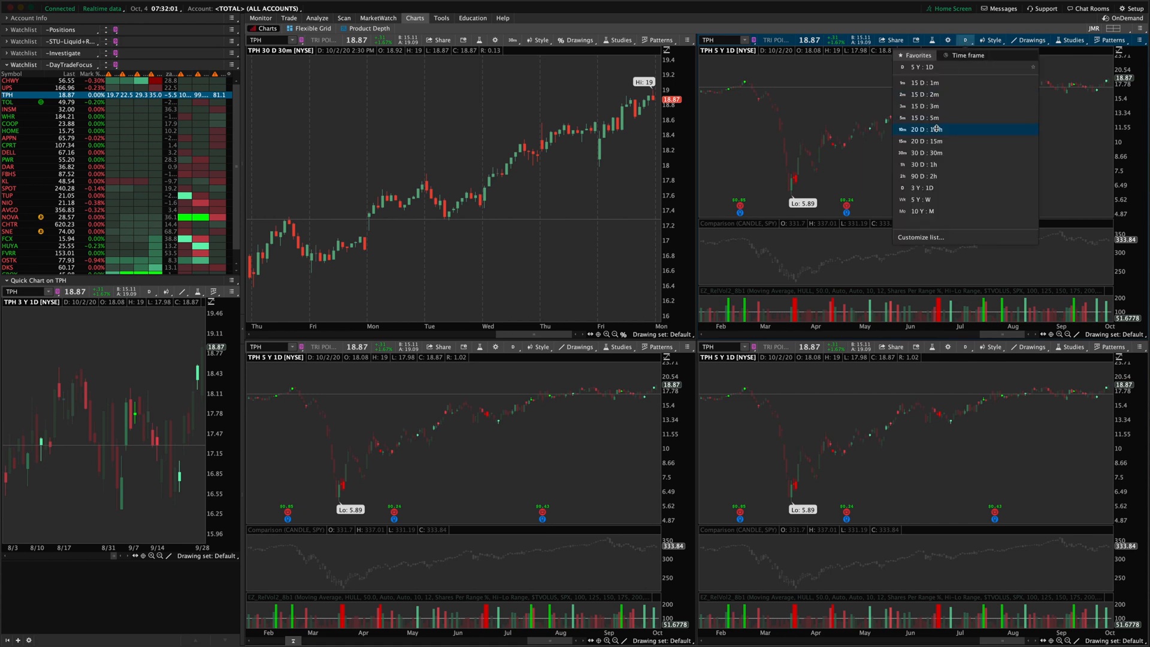
{"action": "left_click", "coordinate": [926, 142]}
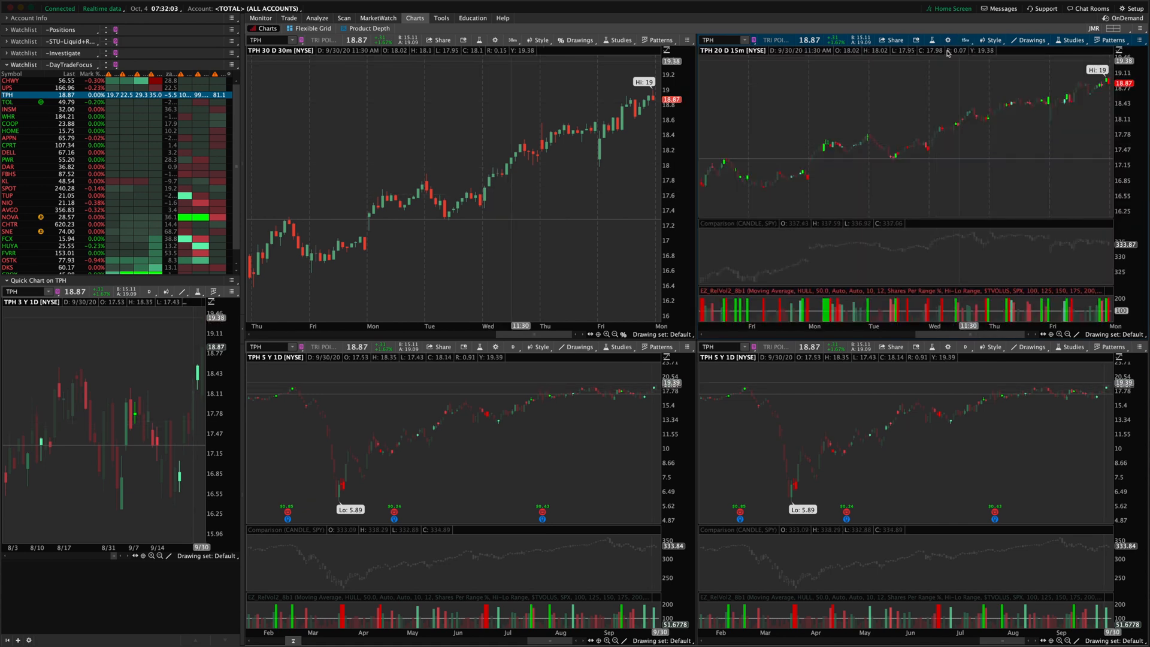
{"action": "left_click", "coordinate": [990, 40]}
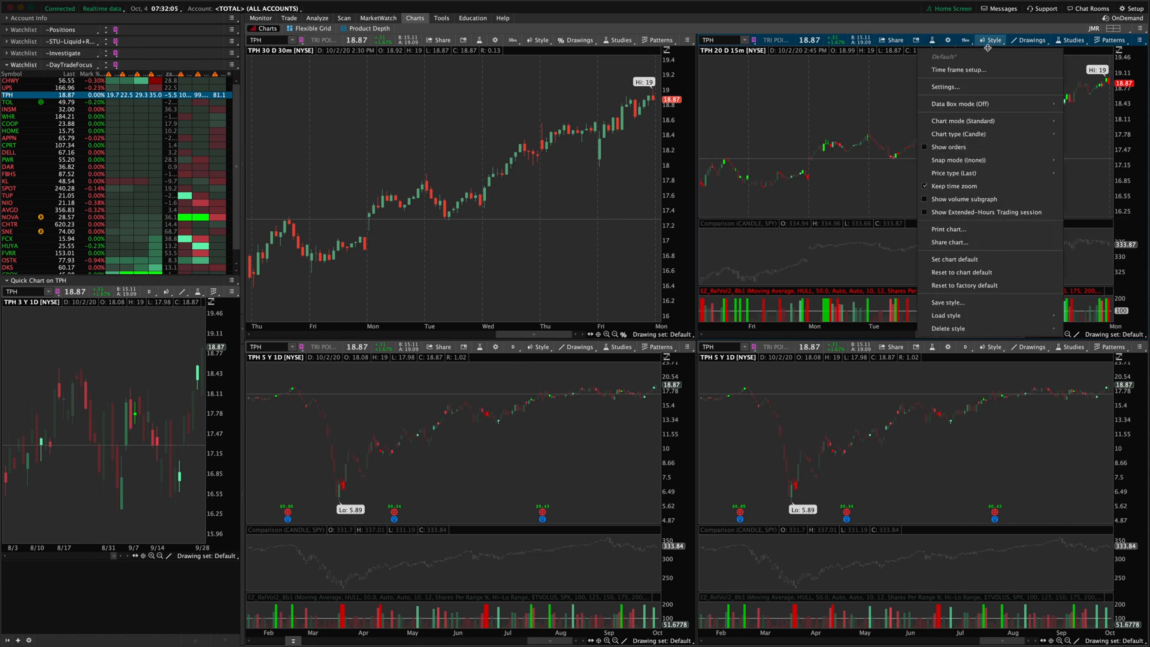
{"action": "left_click", "coordinate": [966, 285]}
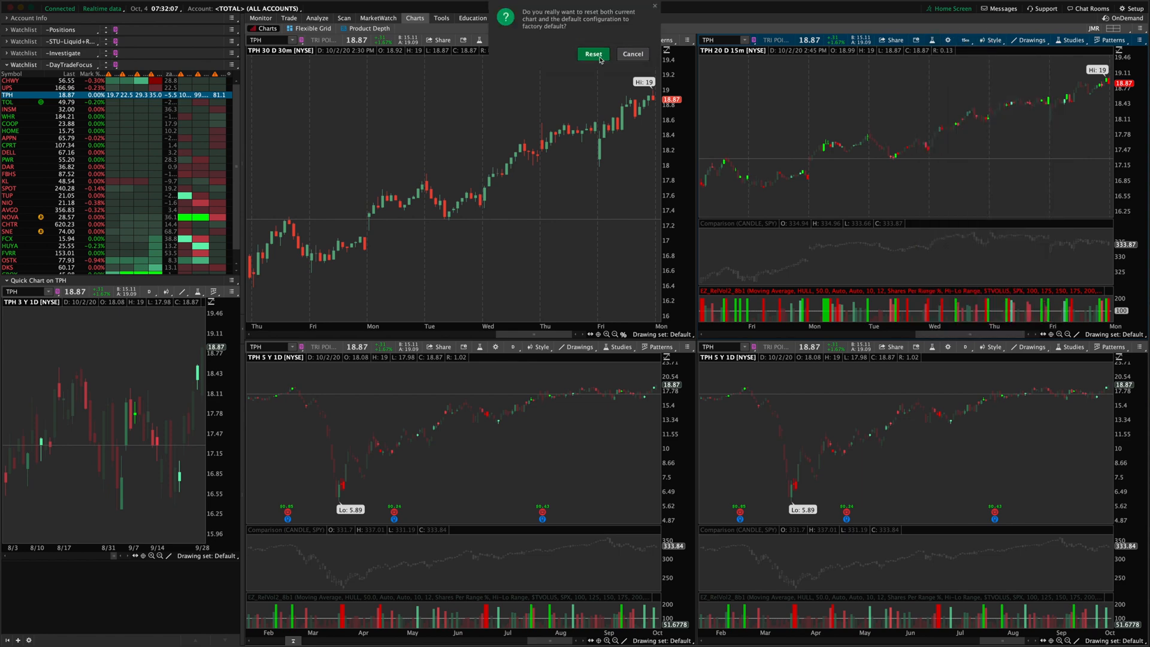
{"action": "left_click", "coordinate": [593, 54]}
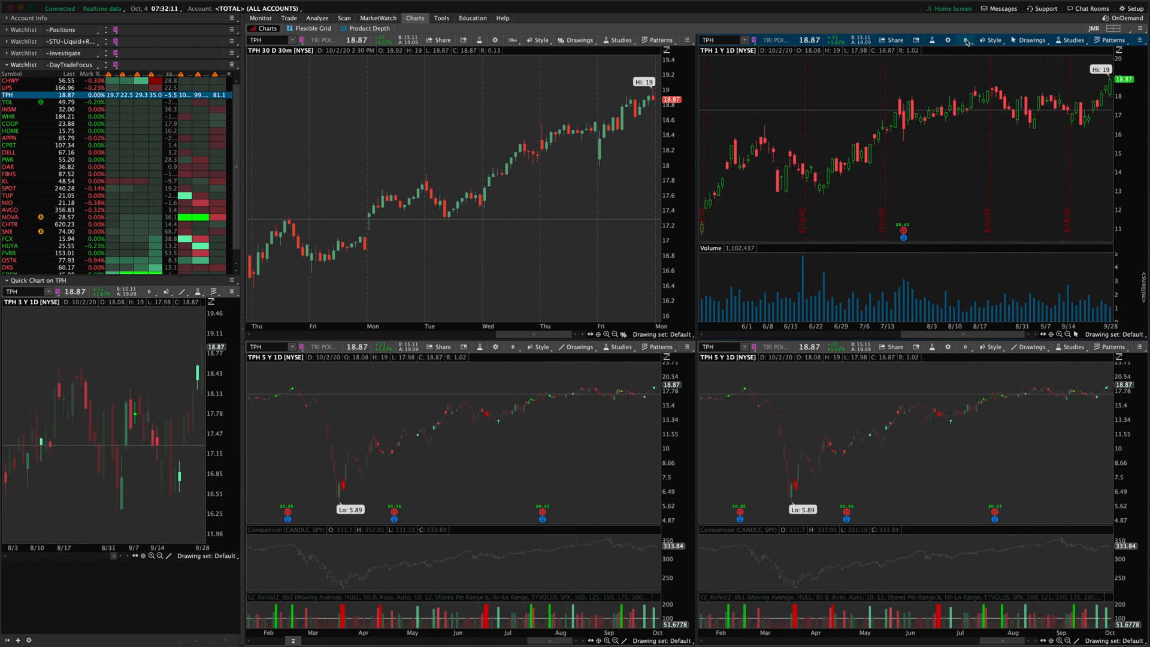
Apply a saved style to the top-right chart, leaving TPH as 10 days of 10-minute bars.
{"action": "left_click", "coordinate": [995, 40]}
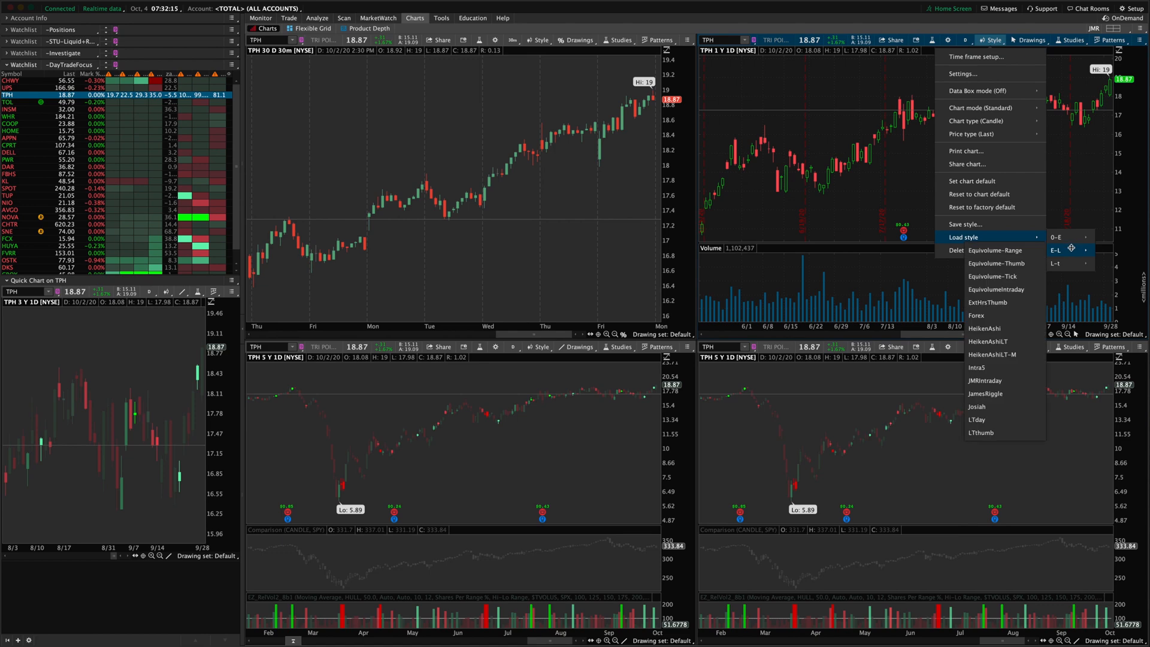
{"action": "mouse_move", "coordinate": [996, 355]}
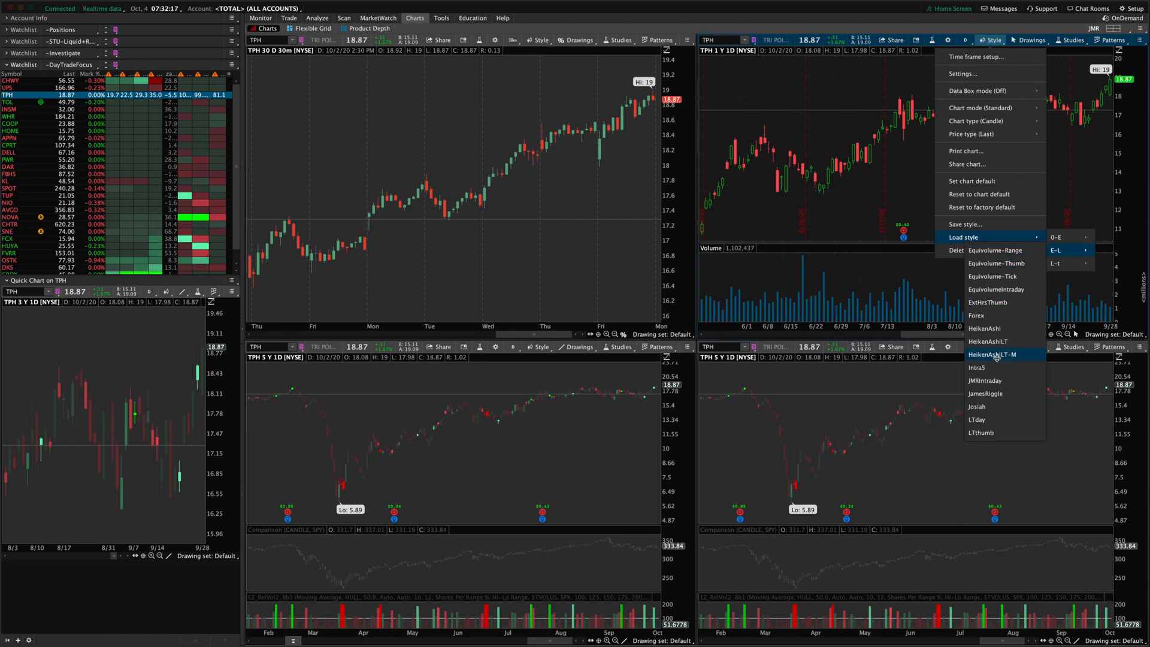
{"action": "left_click", "coordinate": [1000, 355]}
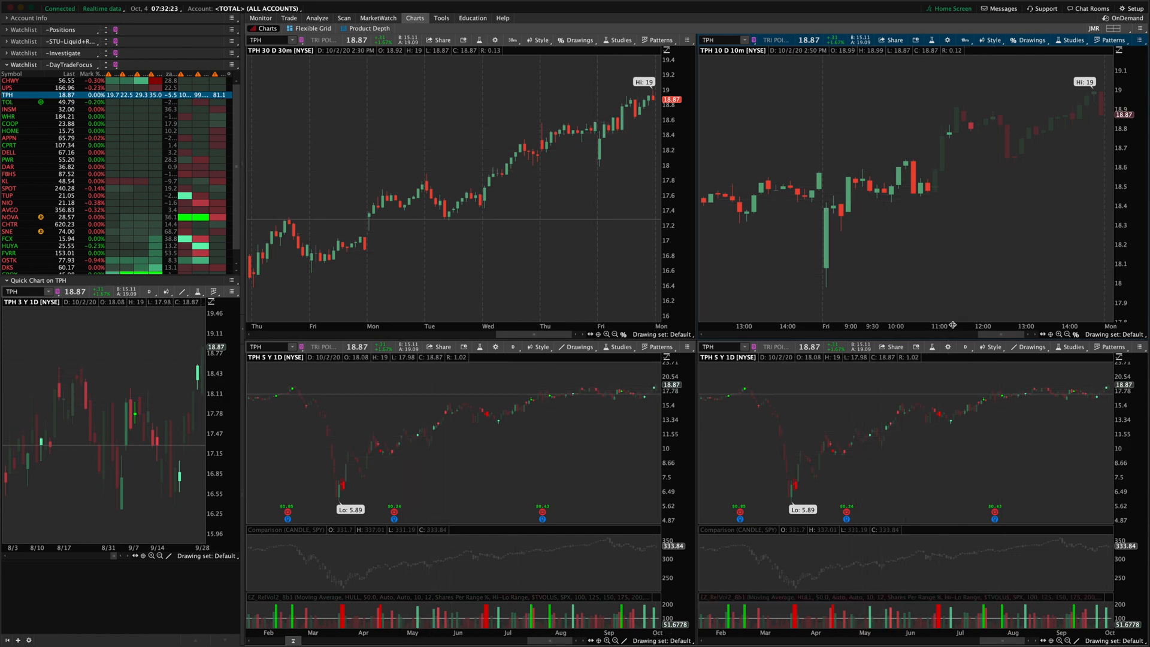
Give the lower-left TPH chart 20 days of 10-minute bars.
{"action": "left_click", "coordinate": [965, 347]}
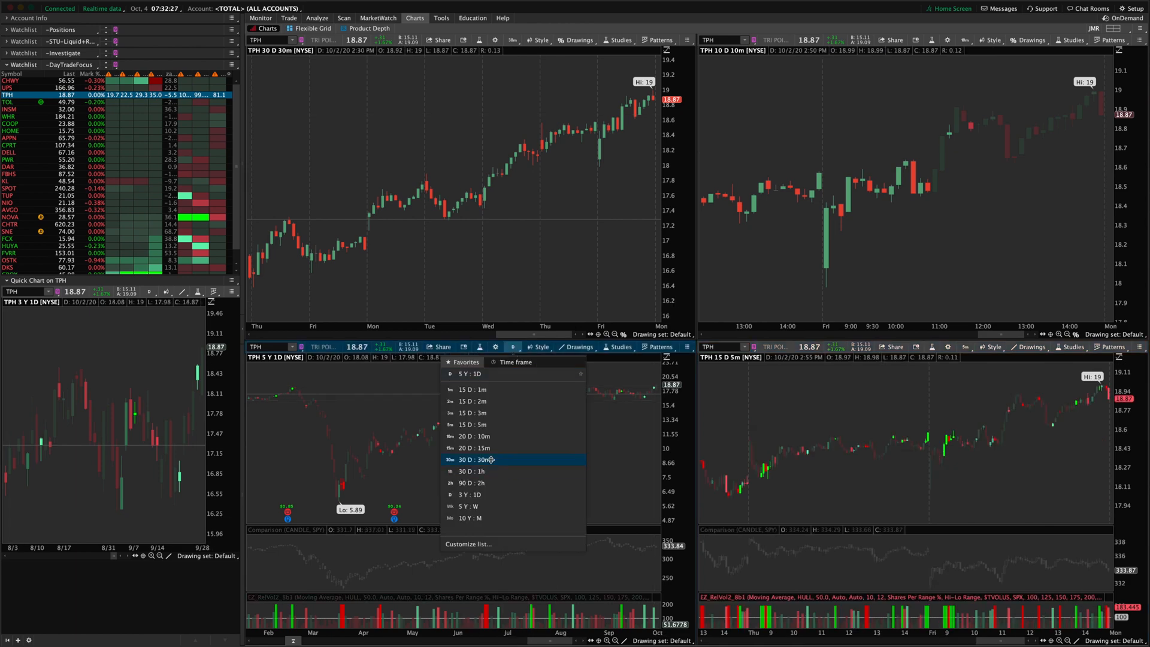
{"action": "left_click", "coordinate": [473, 436]}
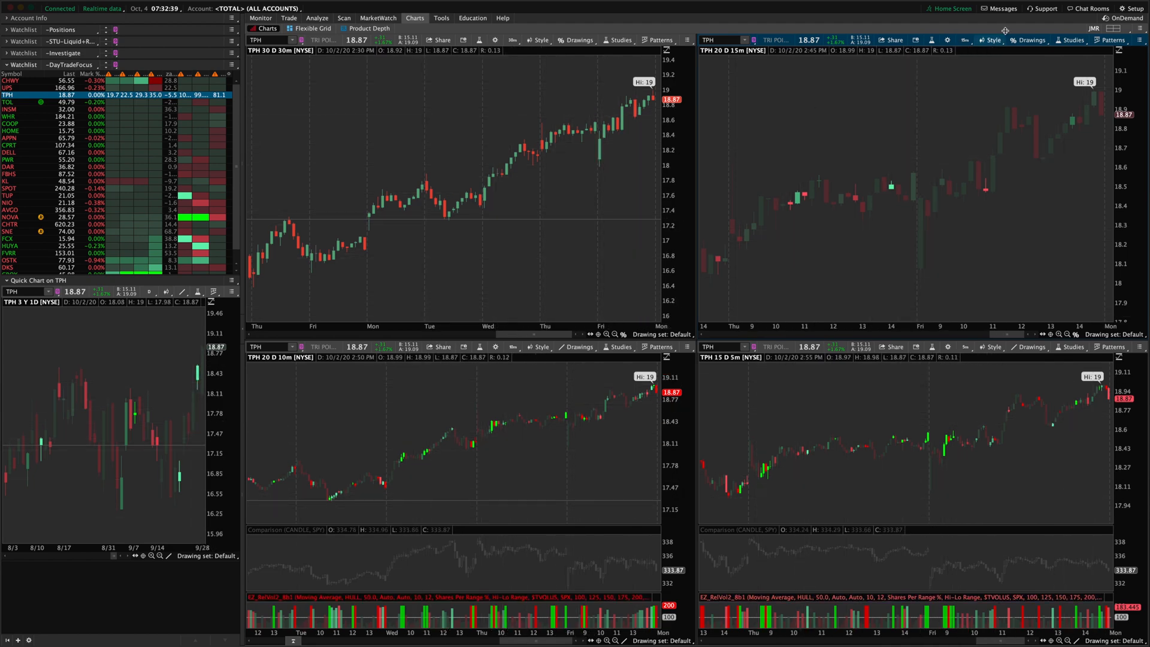
{"action": "mouse_move", "coordinate": [1079, 56]}
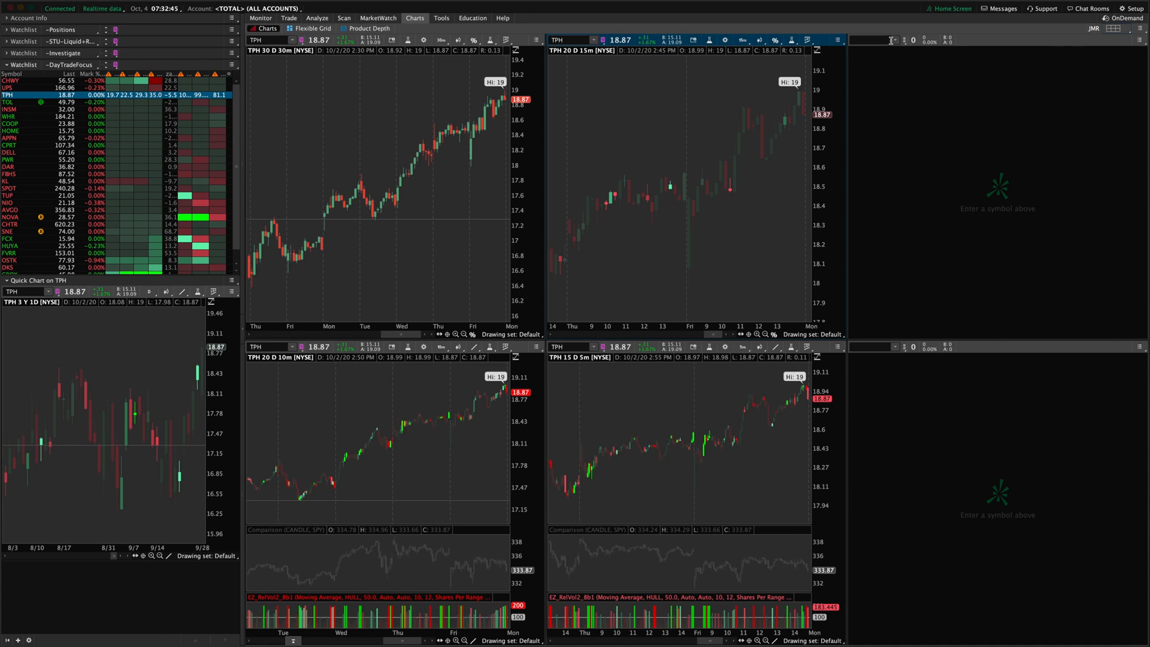
{"action": "mouse_move", "coordinate": [941, 212]}
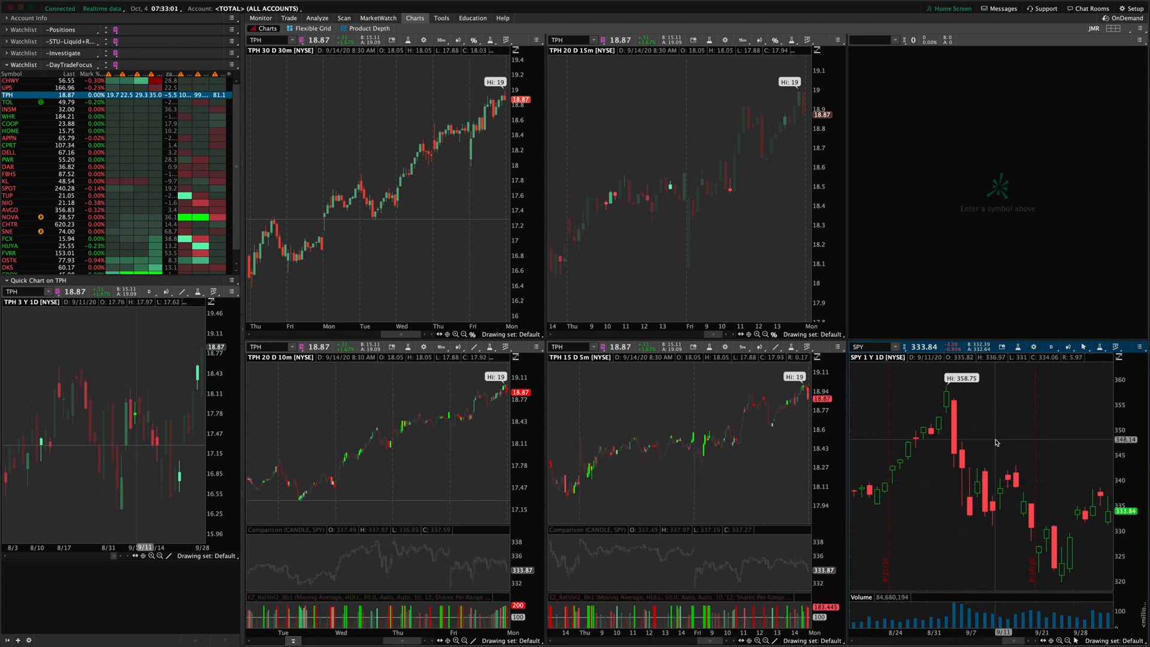
{"action": "mouse_move", "coordinate": [998, 455]}
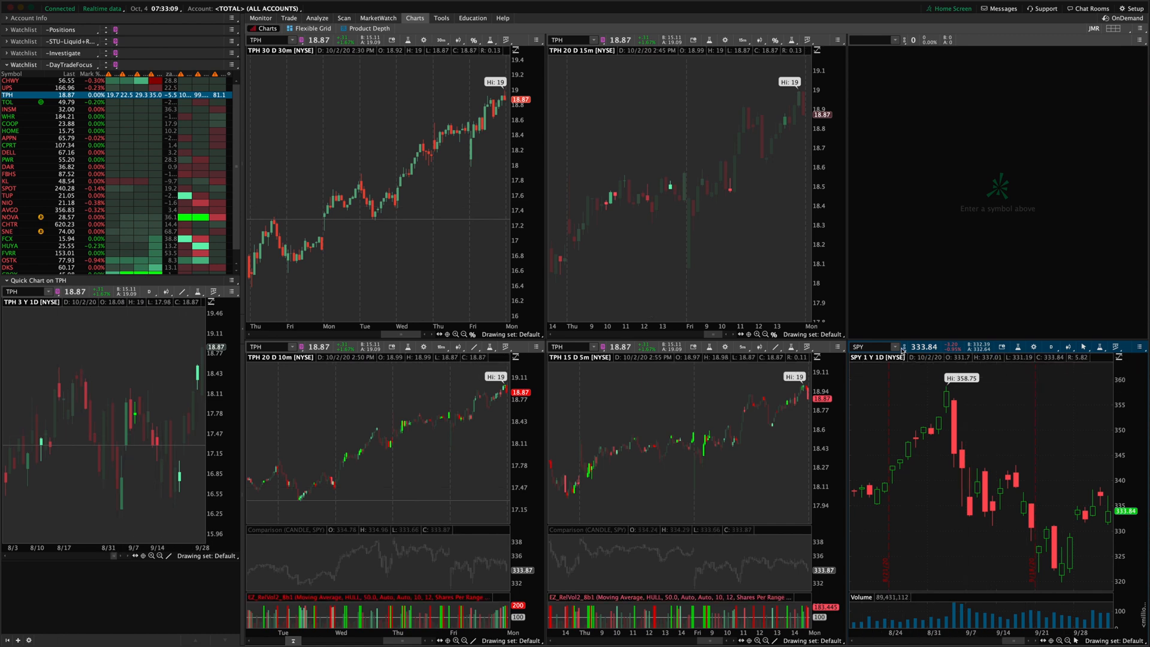
Bring up the favourite time frame list for the top-right KL daily chart.
{"action": "left_click", "coordinate": [888, 347]}
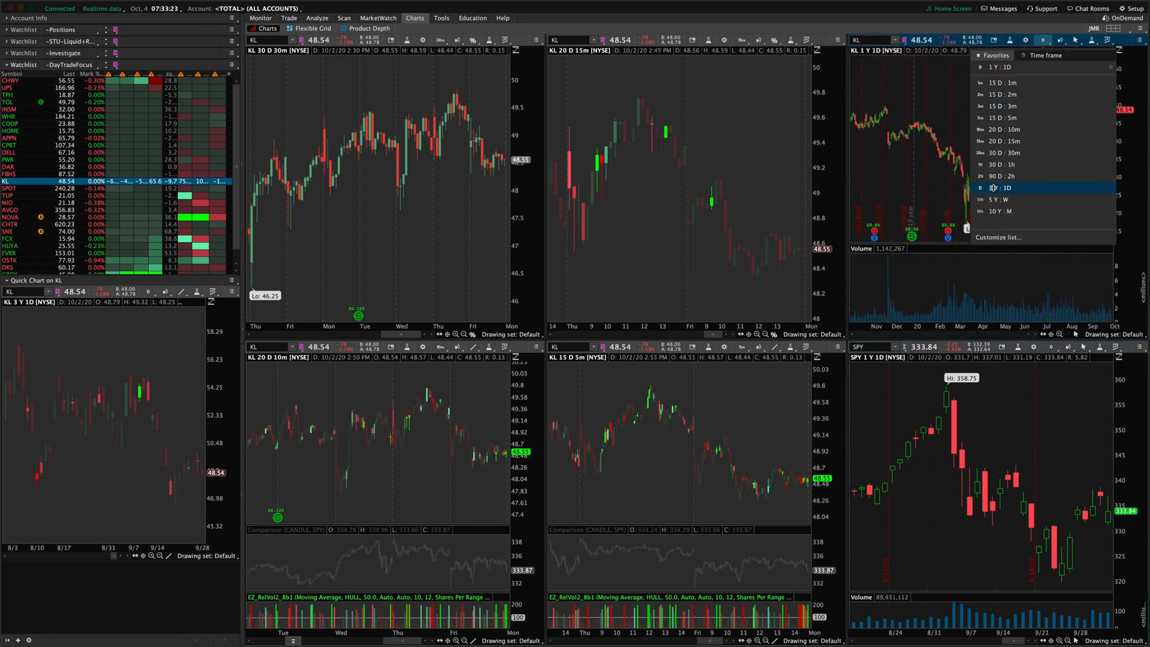
Set the top-right chart to 15 days of 1-minute bars, load TOL into the linked charts, and give SPY 15-day 5-minute bars.
{"action": "left_click", "coordinate": [999, 83]}
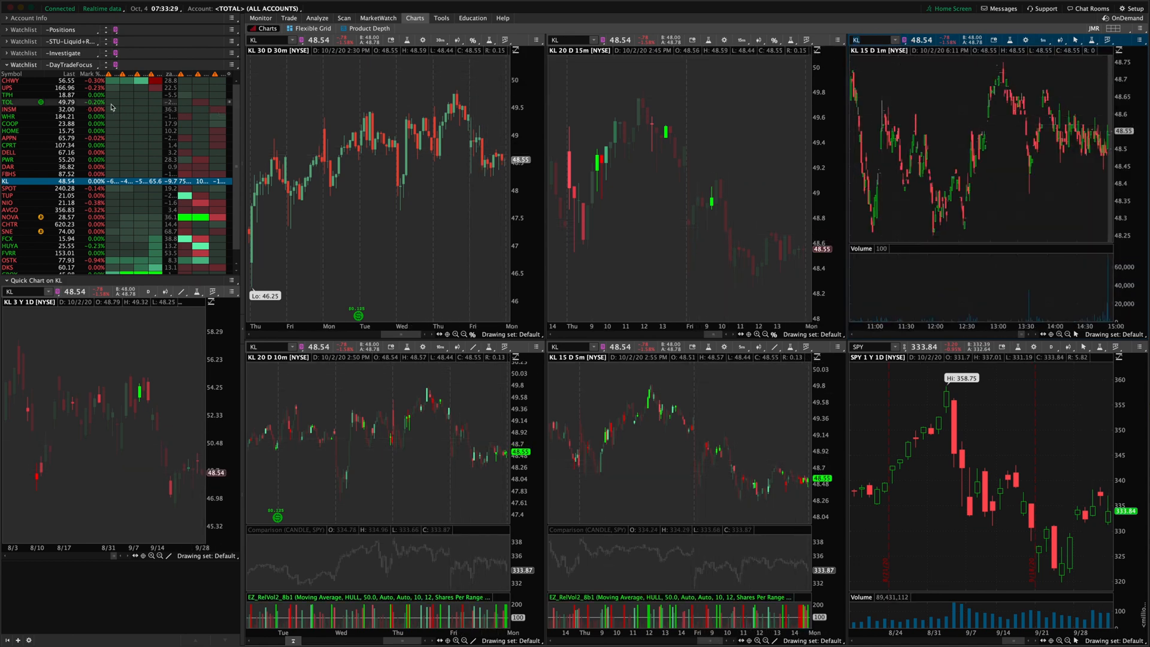
{"action": "left_click", "coordinate": [8, 102]}
{"action": "type", "text": "$TIC"}
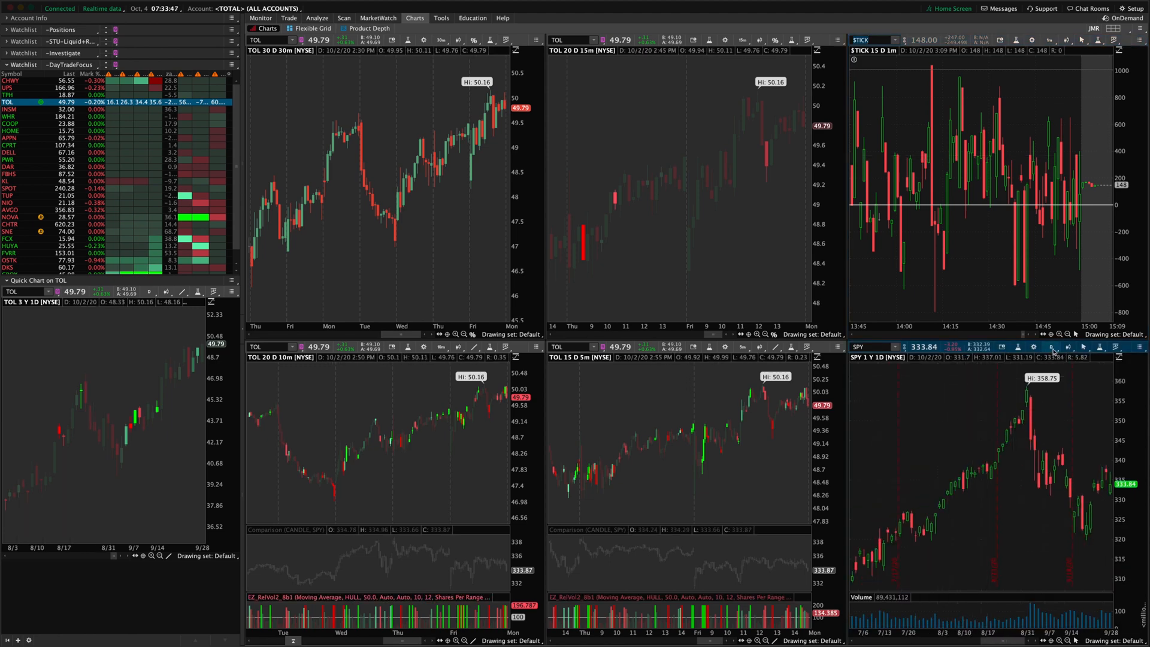
{"action": "left_click", "coordinate": [1051, 348]}
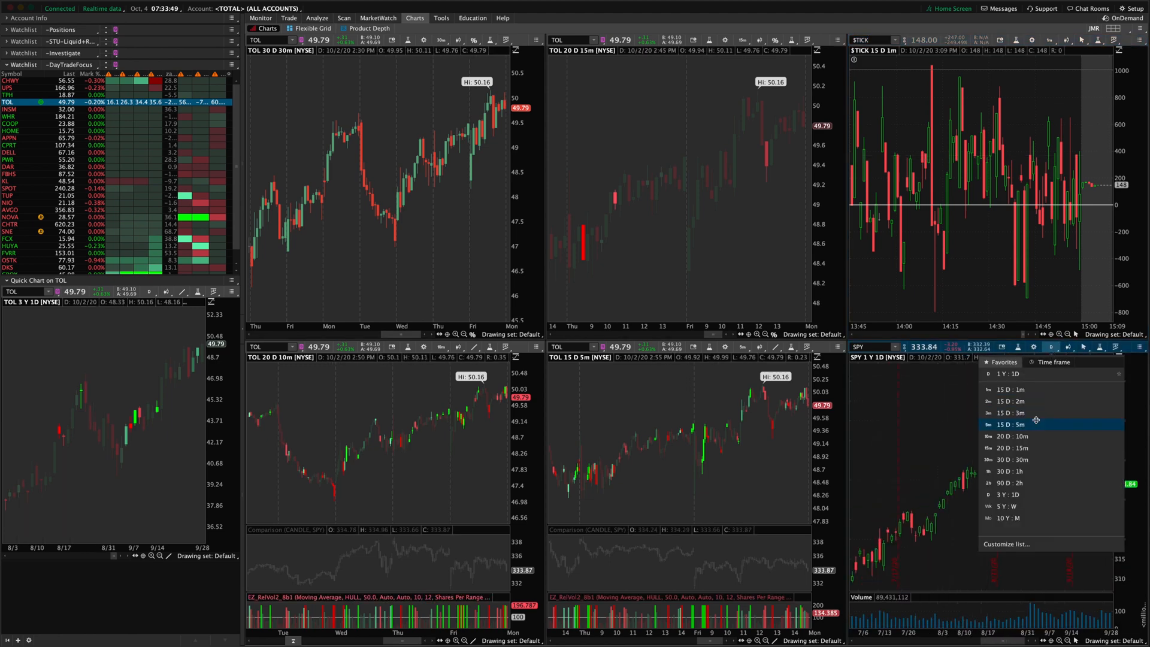
{"action": "left_click", "coordinate": [1014, 424]}
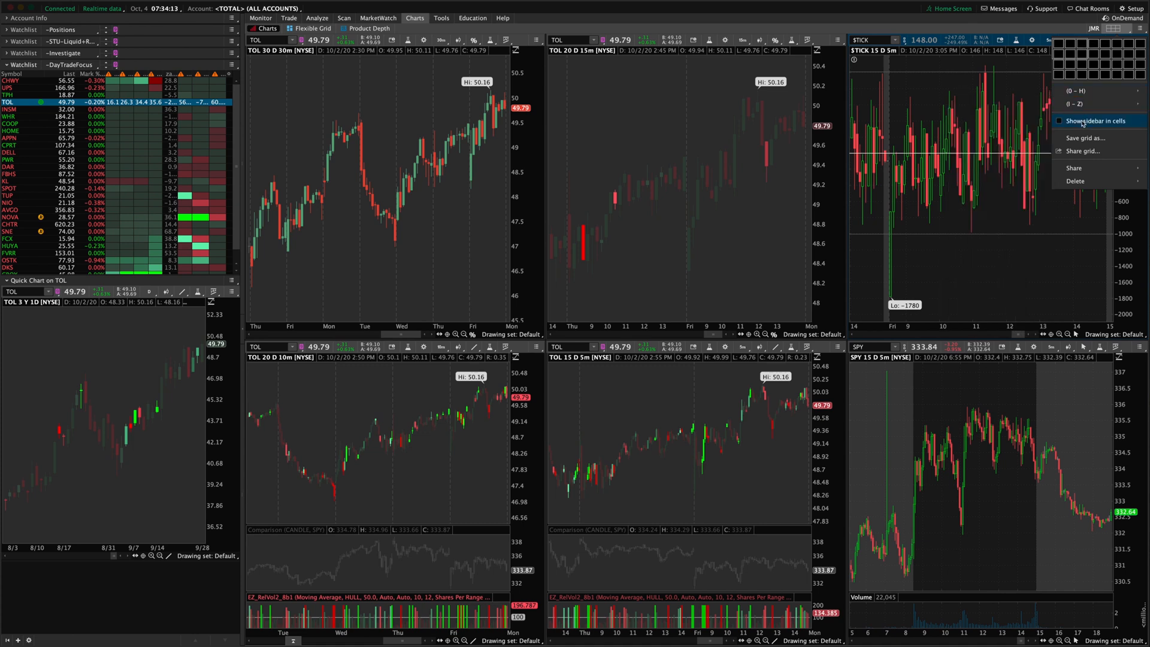
{"action": "mouse_move", "coordinate": [1085, 138]}
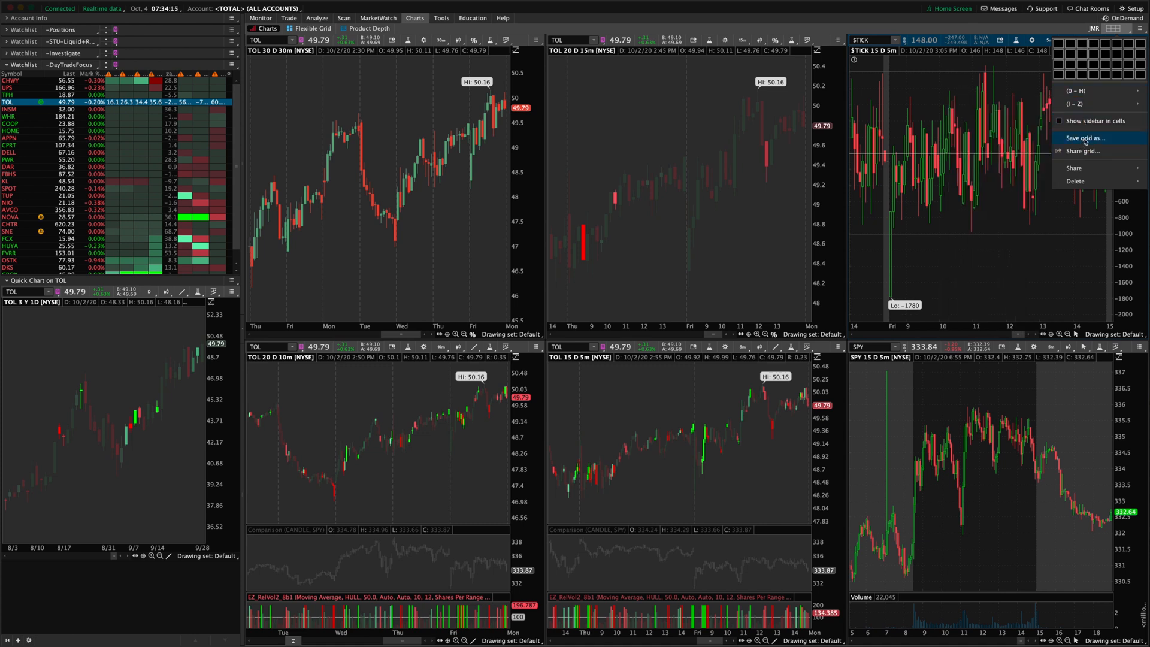
{"action": "mouse_move", "coordinate": [1079, 103]}
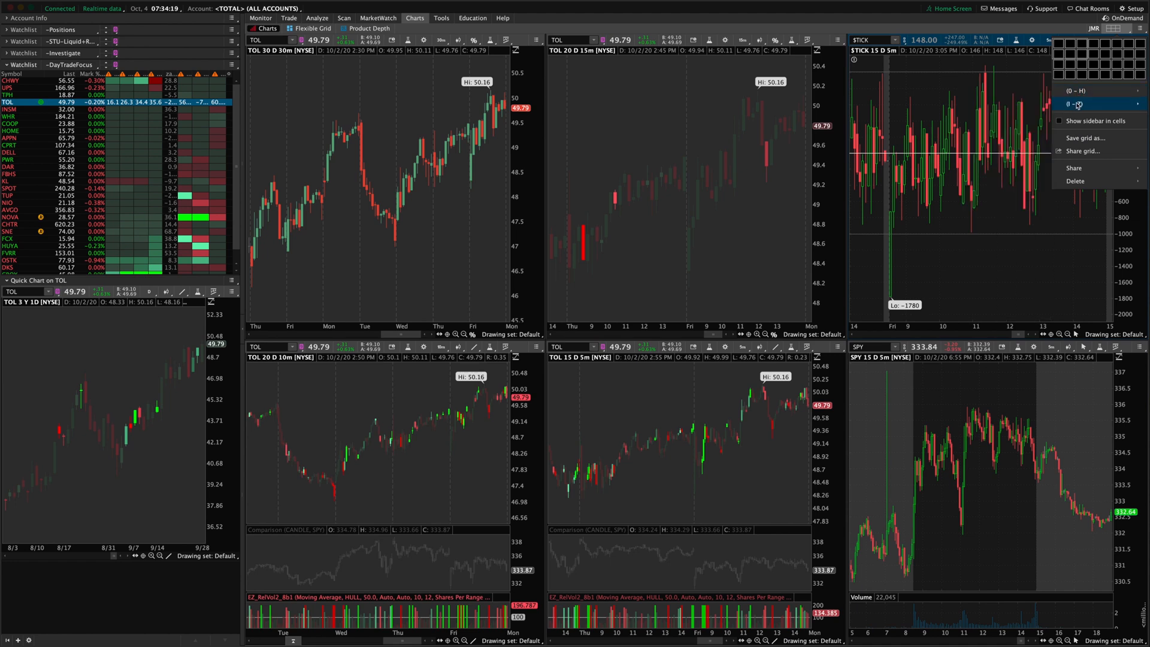
{"action": "mouse_move", "coordinate": [1082, 91]}
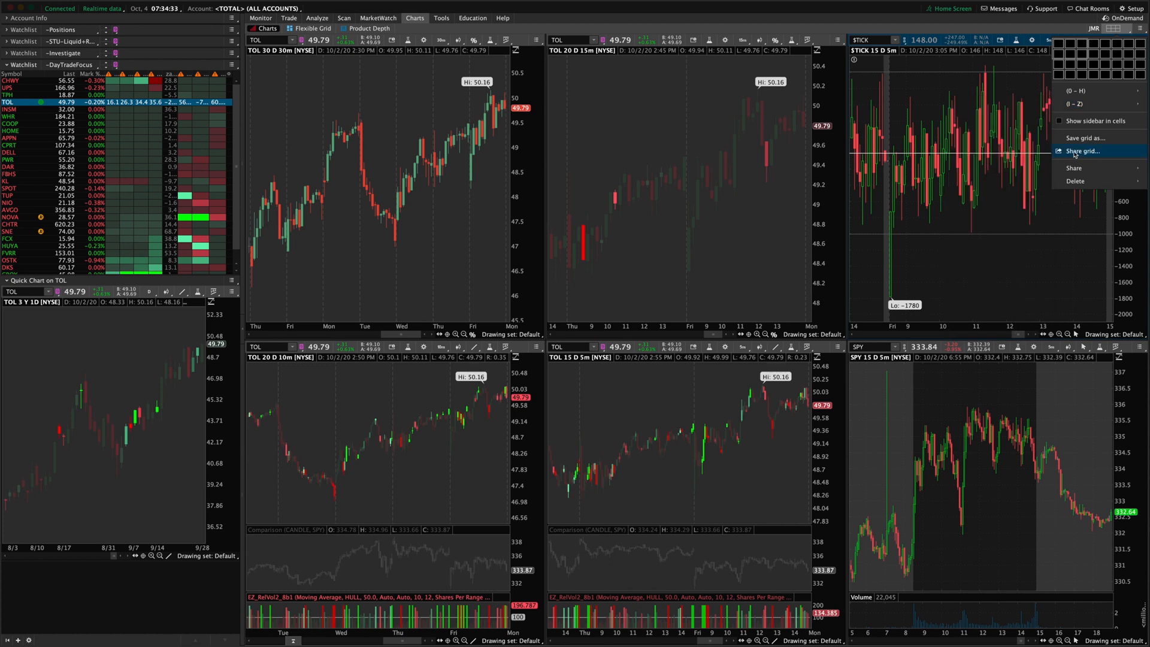
{"action": "mouse_move", "coordinate": [1103, 153]}
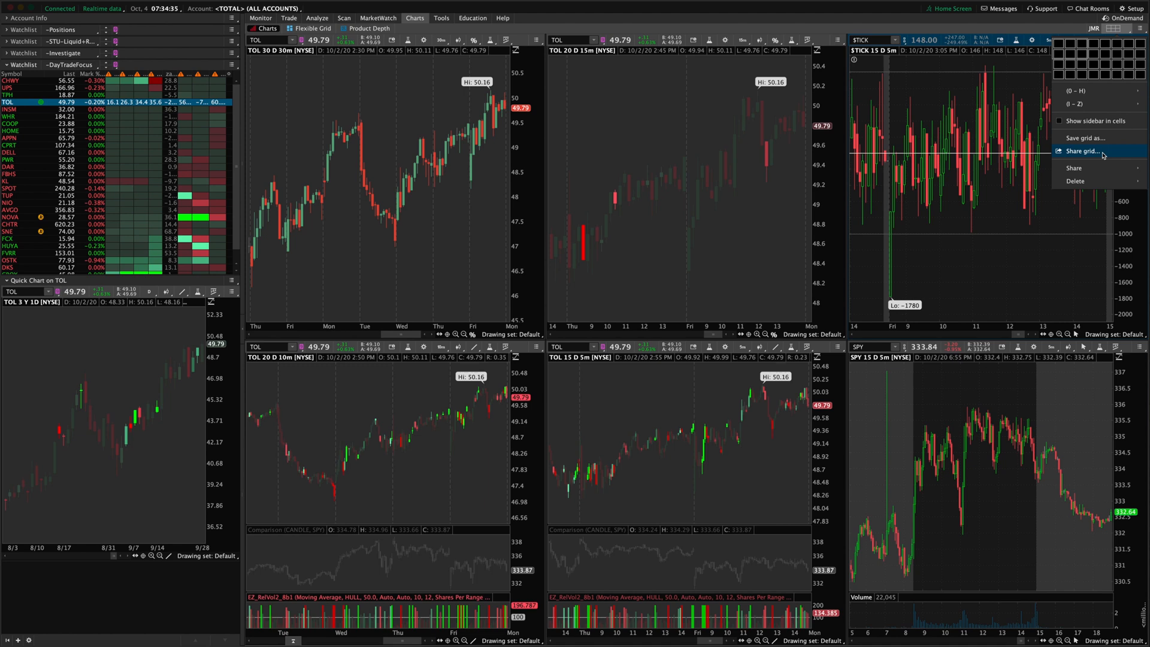
{"action": "mouse_move", "coordinate": [1100, 156]}
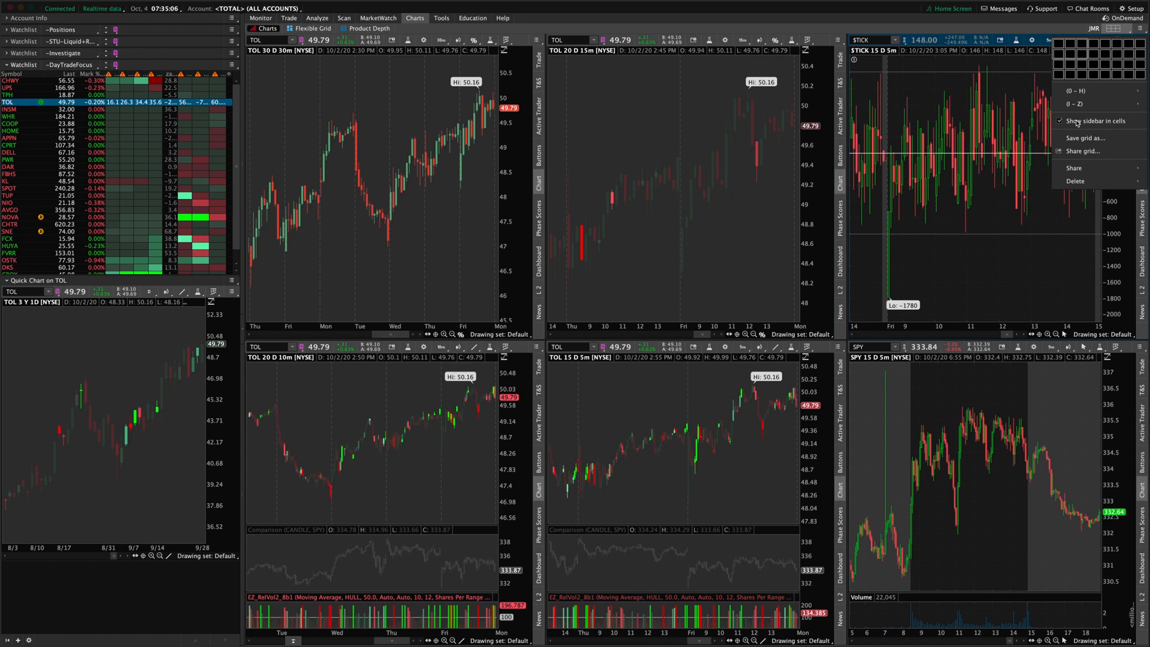
{"action": "mouse_move", "coordinate": [843, 80]}
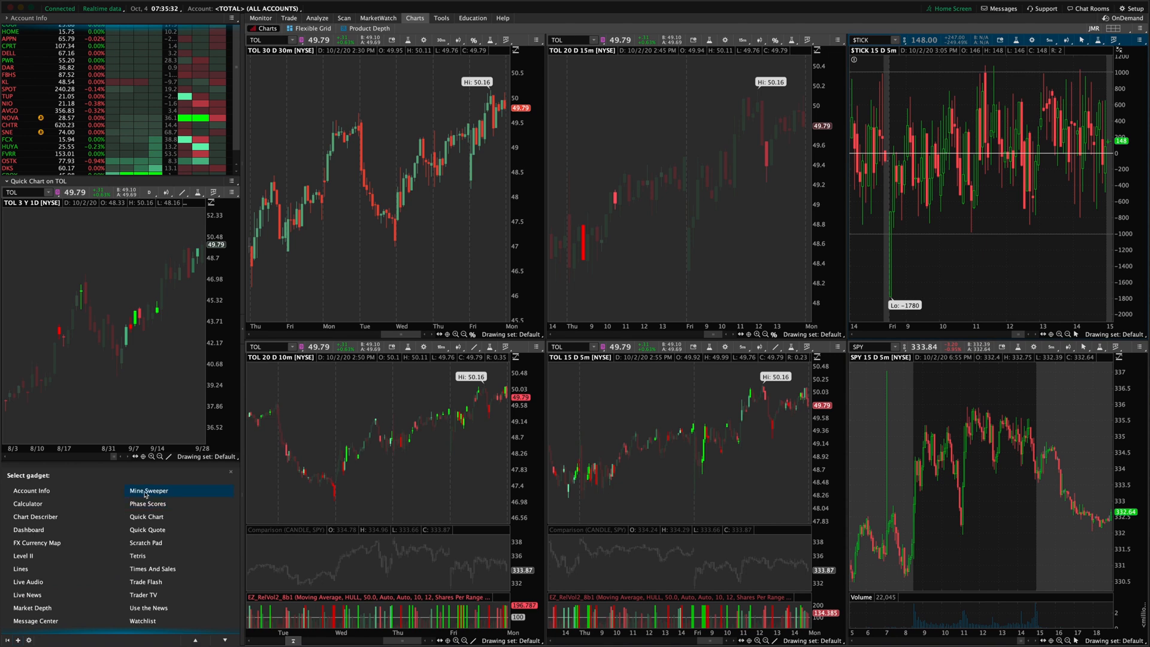
{"action": "mouse_move", "coordinate": [35, 516]}
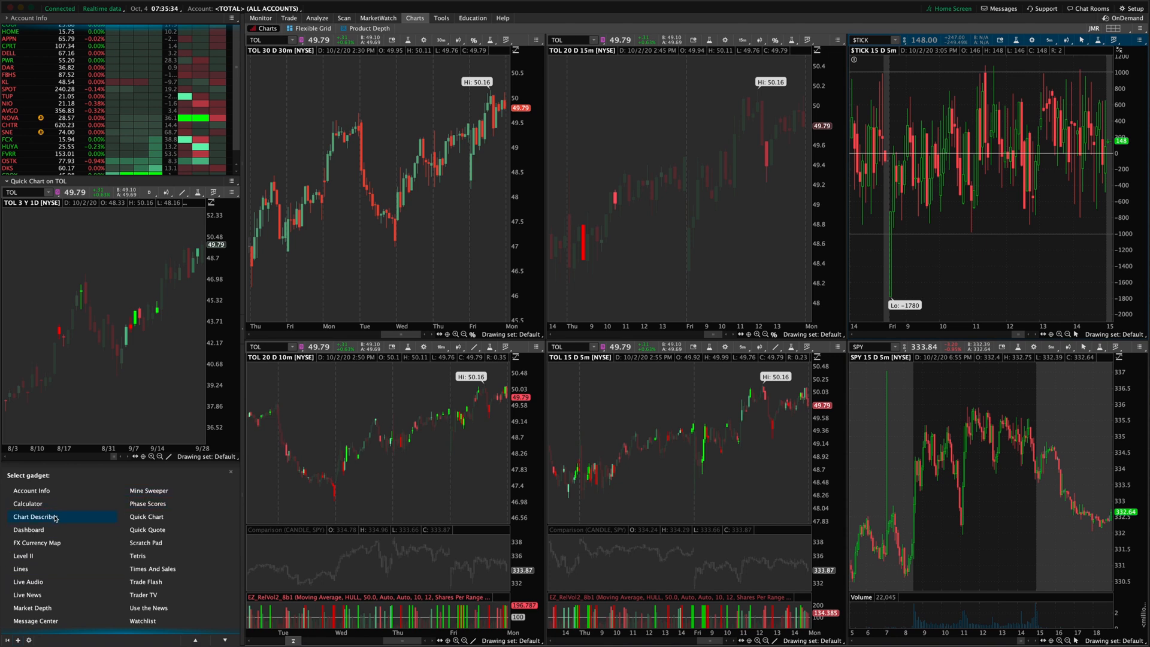
{"action": "mouse_move", "coordinate": [146, 517]}
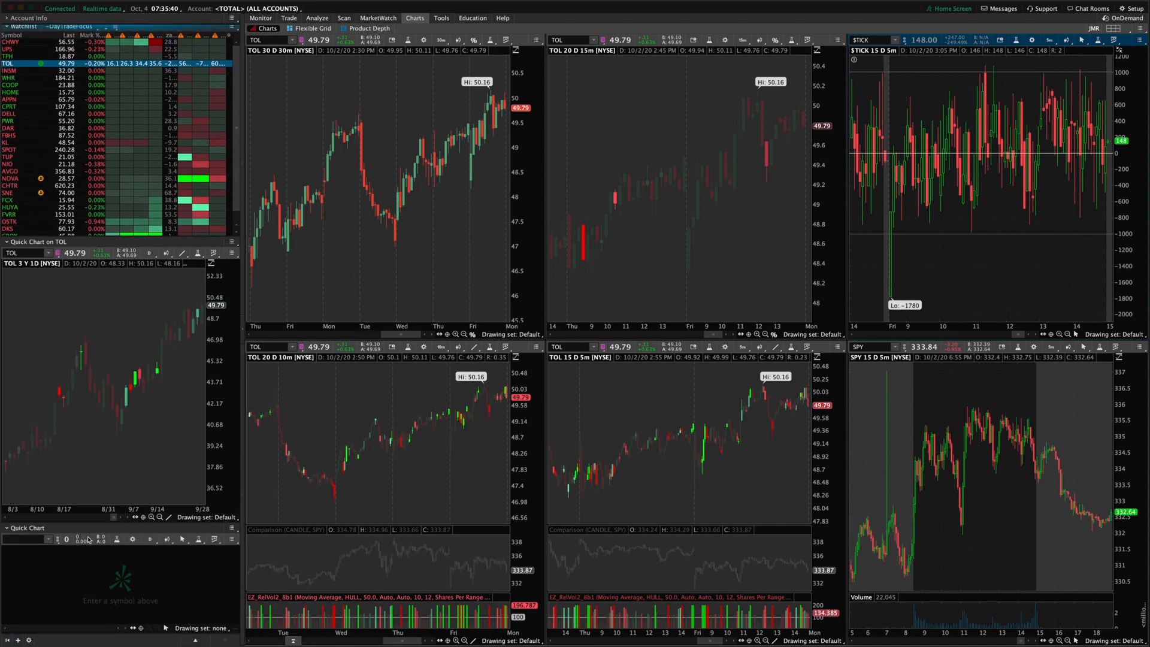
Load TOL into the new sidebar quick chart.
{"action": "left_click", "coordinate": [54, 539]}
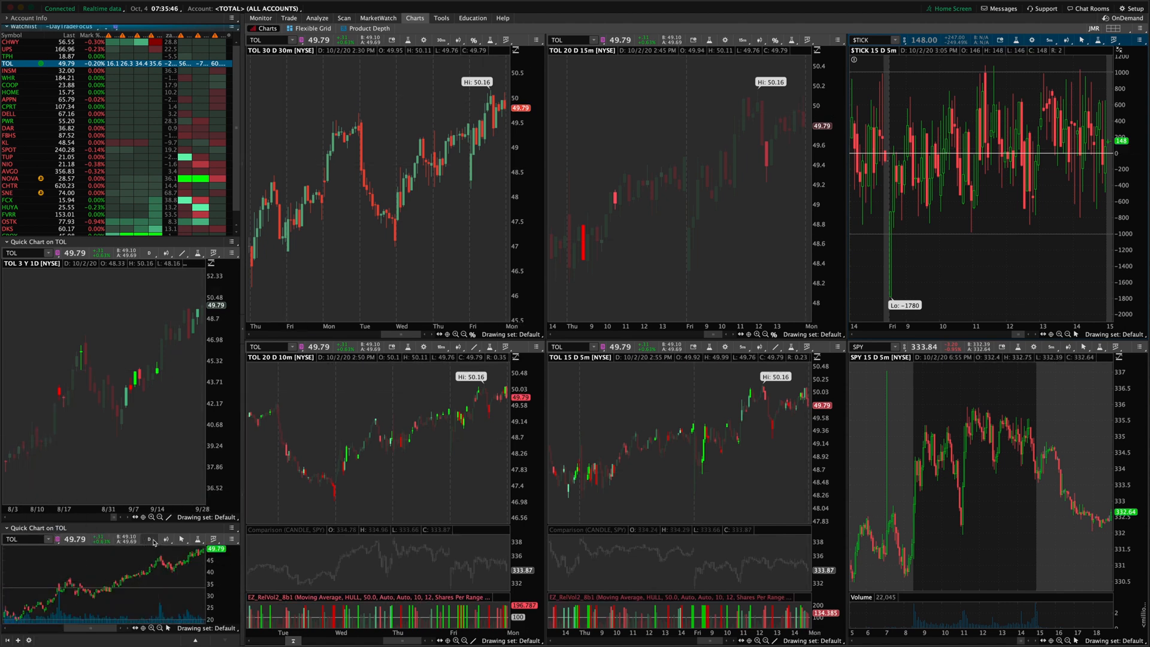
{"action": "left_click", "coordinate": [150, 540]}
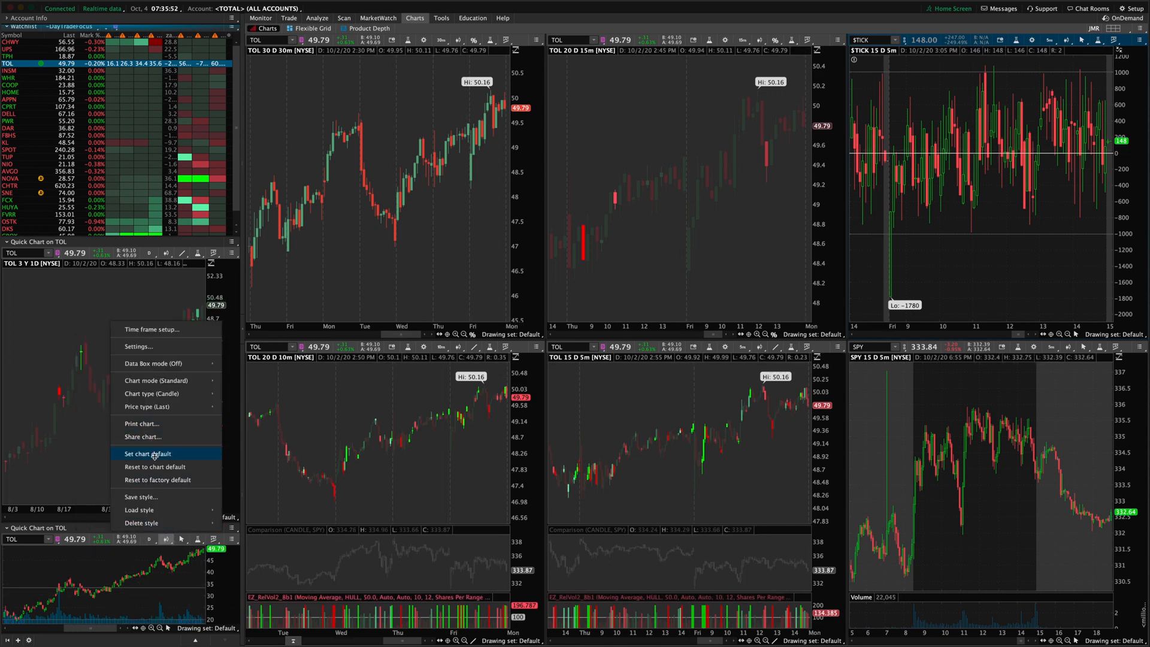
{"action": "mouse_move", "coordinate": [139, 511]}
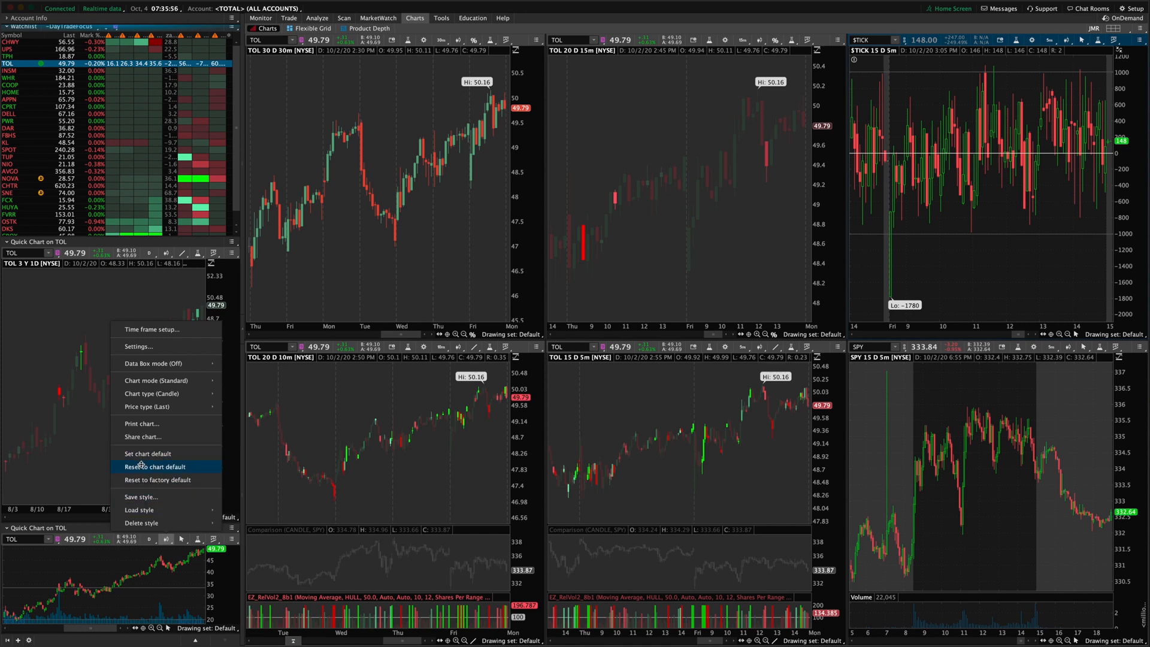
{"action": "mouse_move", "coordinate": [156, 479]}
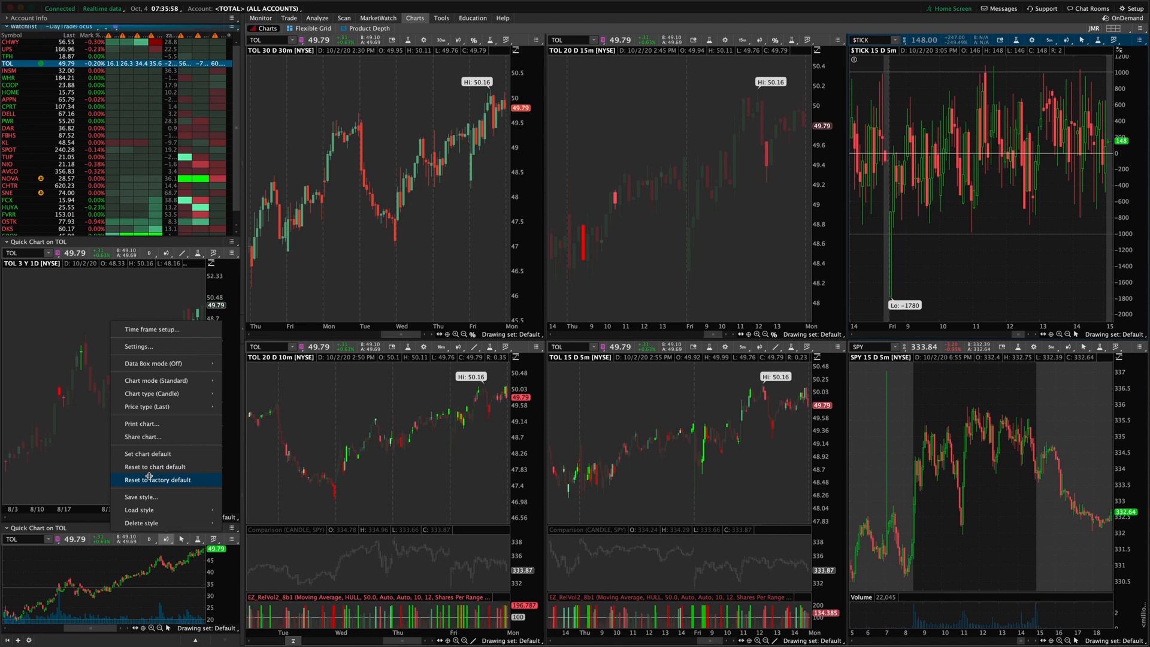
{"action": "mouse_move", "coordinate": [155, 466]}
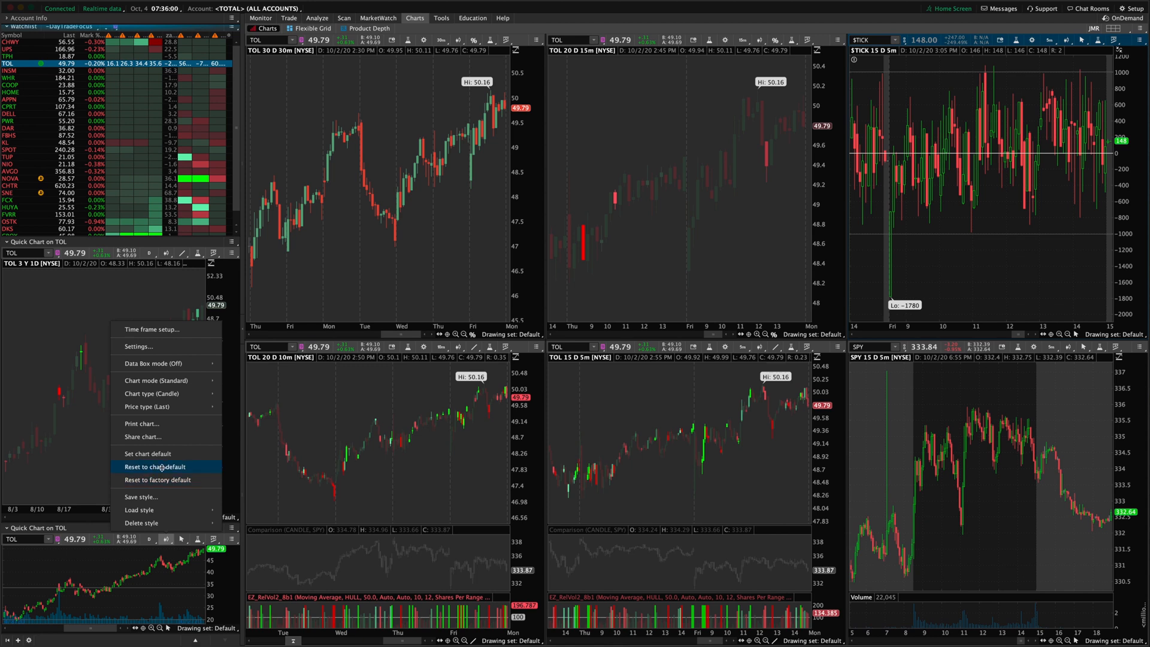
{"action": "mouse_move", "coordinate": [146, 453]}
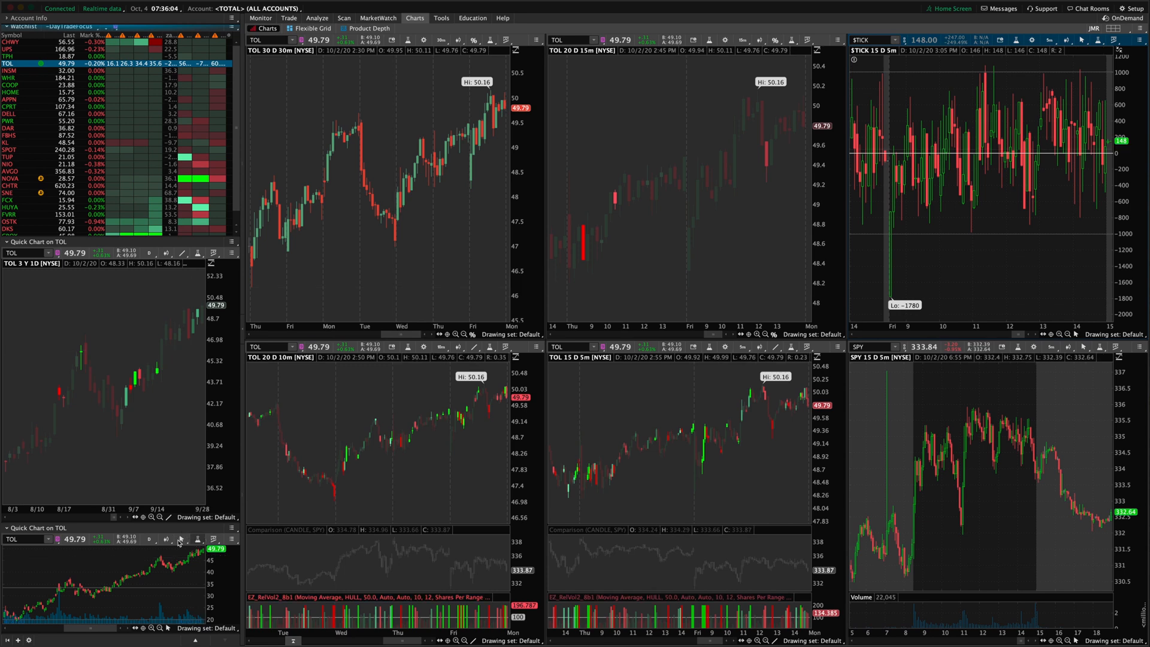
{"action": "mouse_move", "coordinate": [133, 585]}
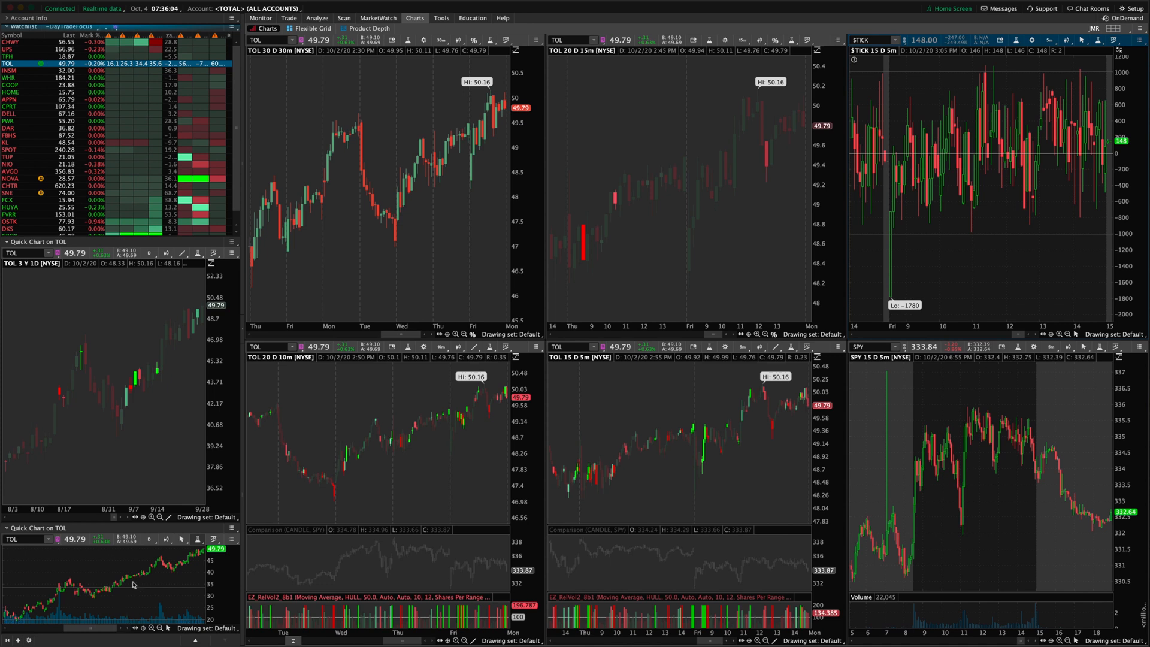
{"action": "mouse_move", "coordinate": [182, 595]}
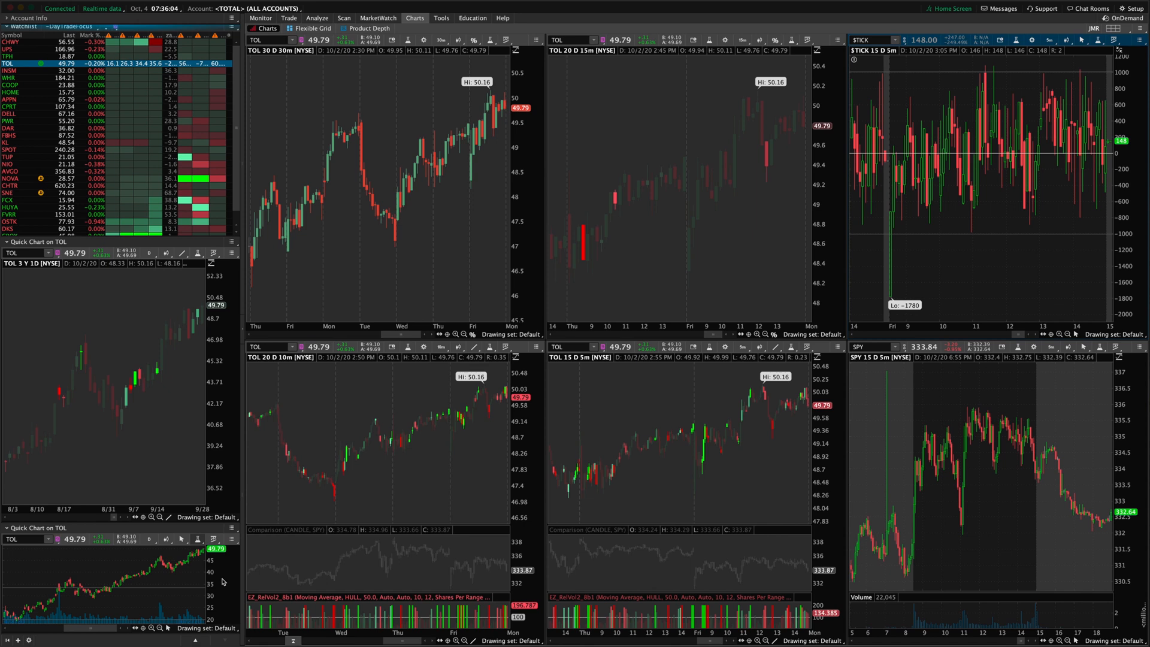
{"action": "mouse_move", "coordinate": [223, 582]}
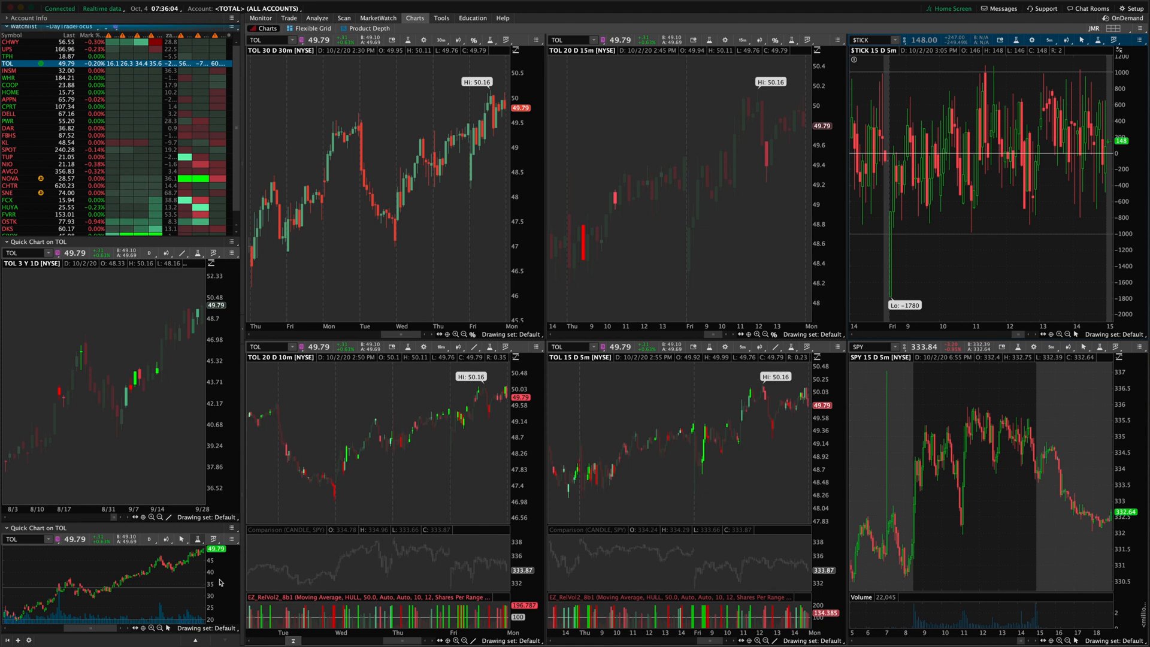
{"action": "mouse_move", "coordinate": [206, 596]}
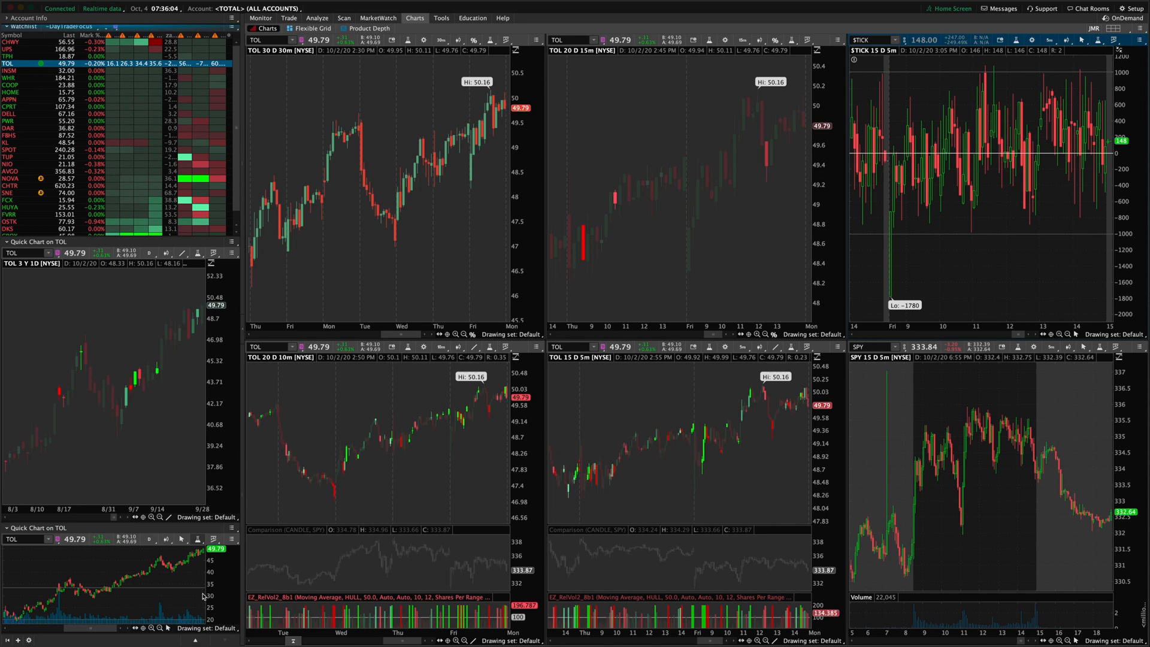
{"action": "mouse_move", "coordinate": [80, 582]}
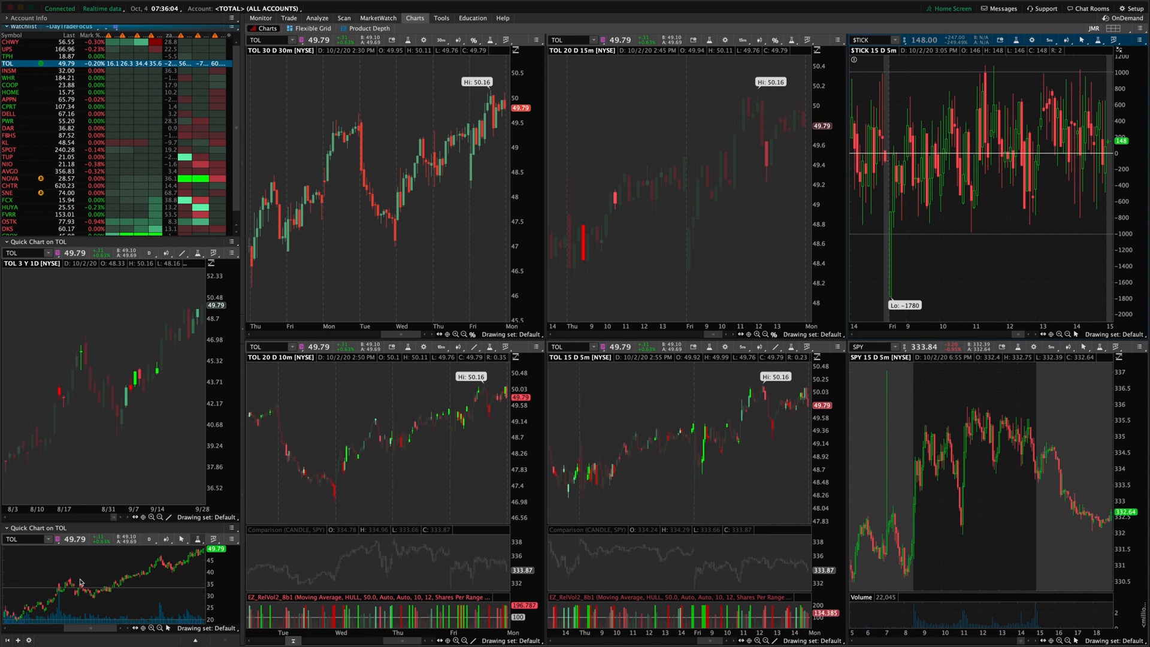